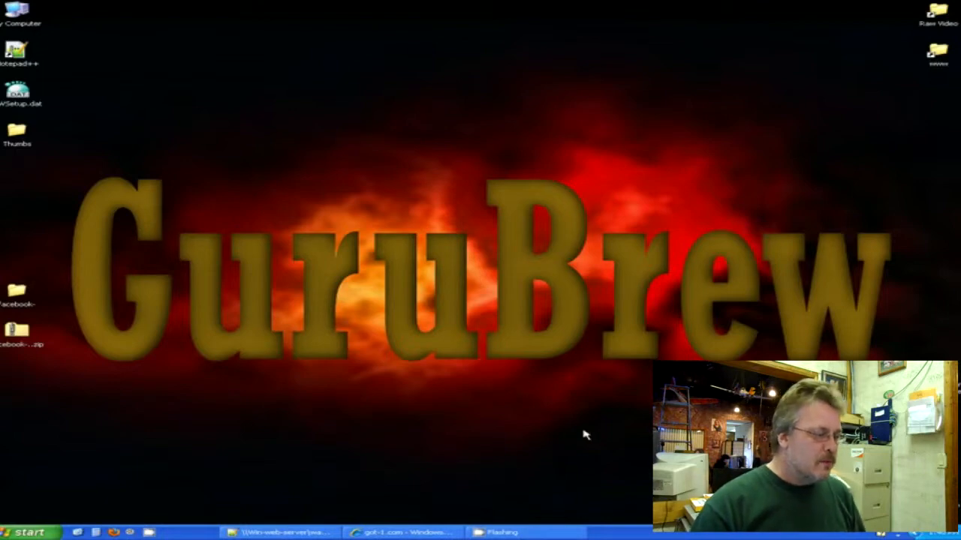
mouse_move(482, 496)
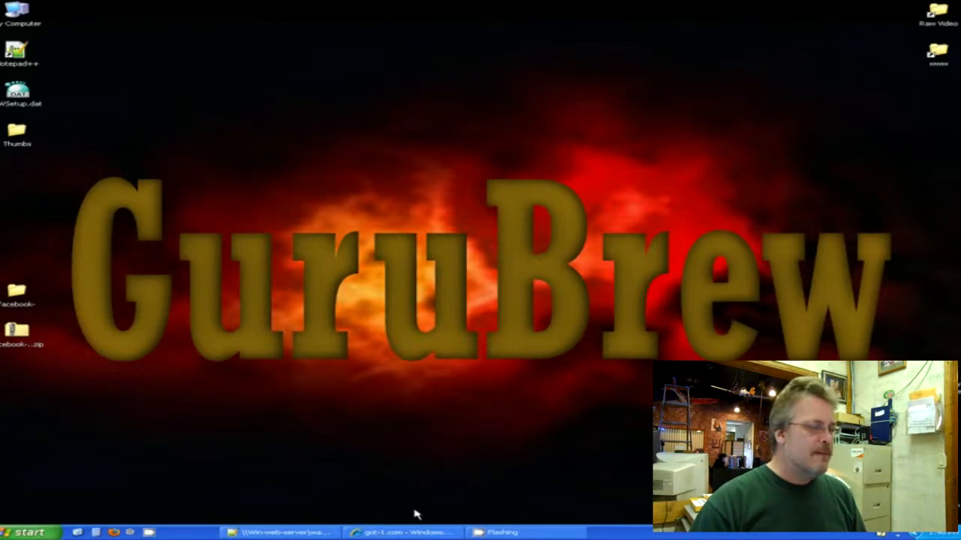
mouse_move(406, 503)
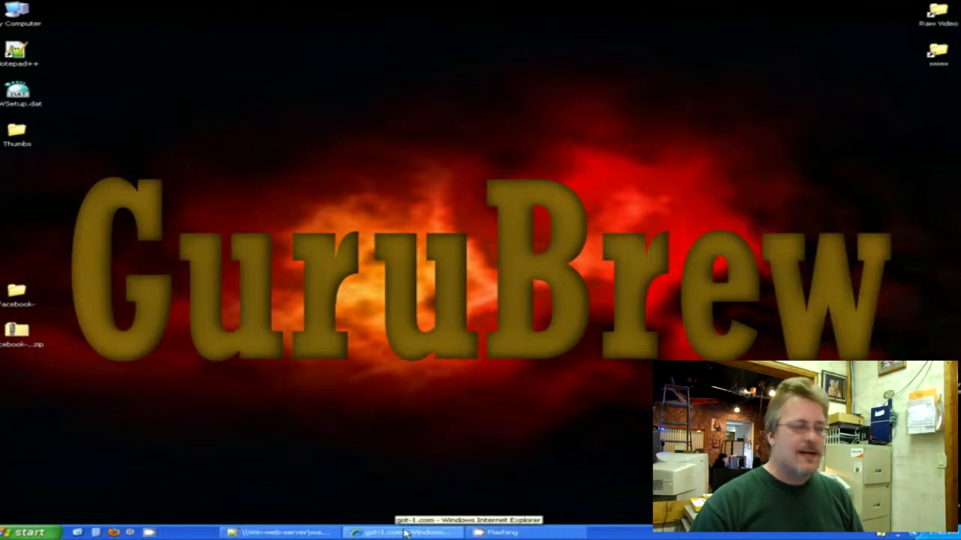
Bring the browser's get.html page forward with its empty Name and Color fields.
click(405, 531)
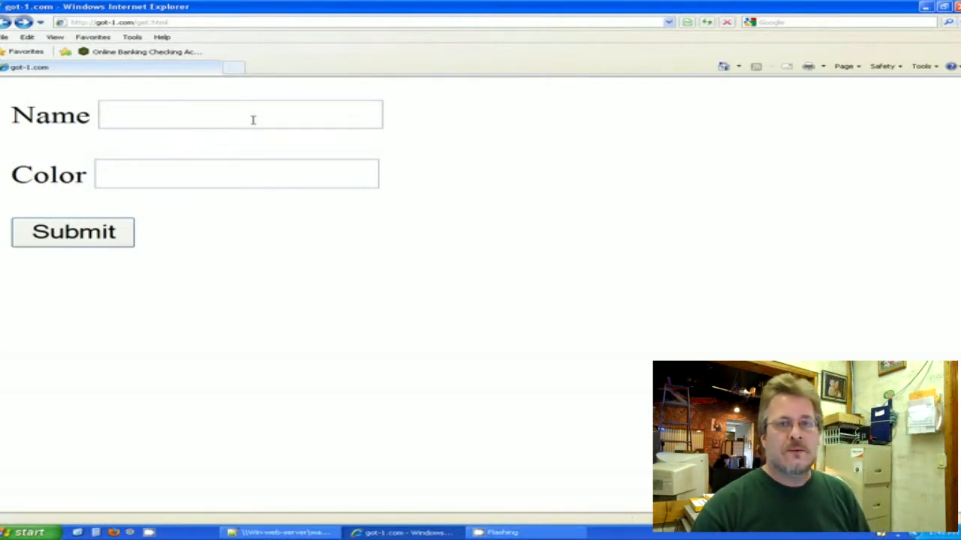
click(240, 114)
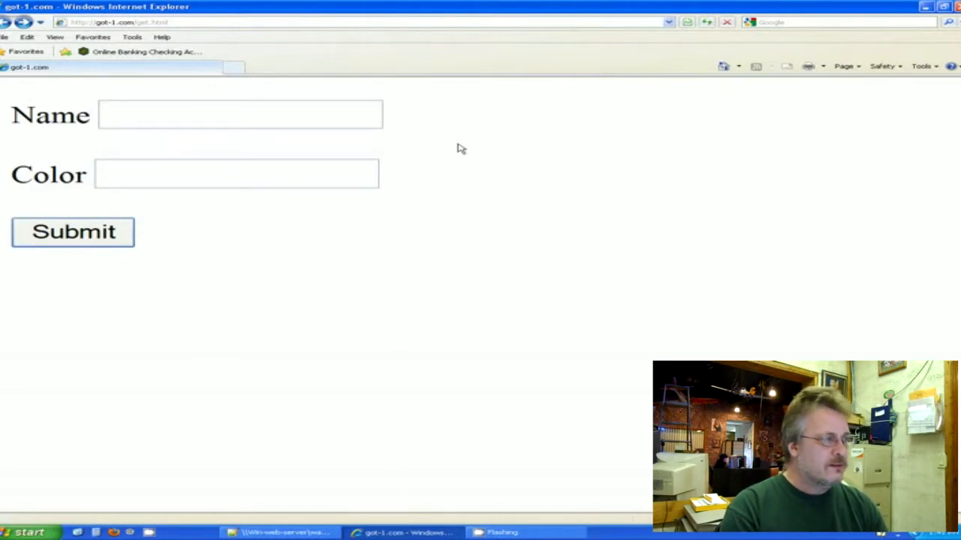
click(240, 114)
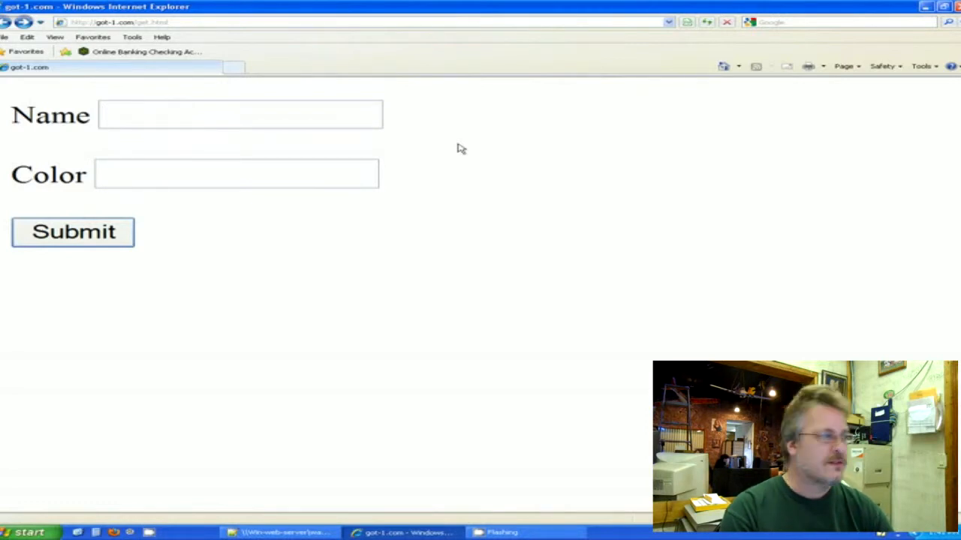
Fill Name with Steve and Color with Blue and submit the form to get.php.
click(240, 114)
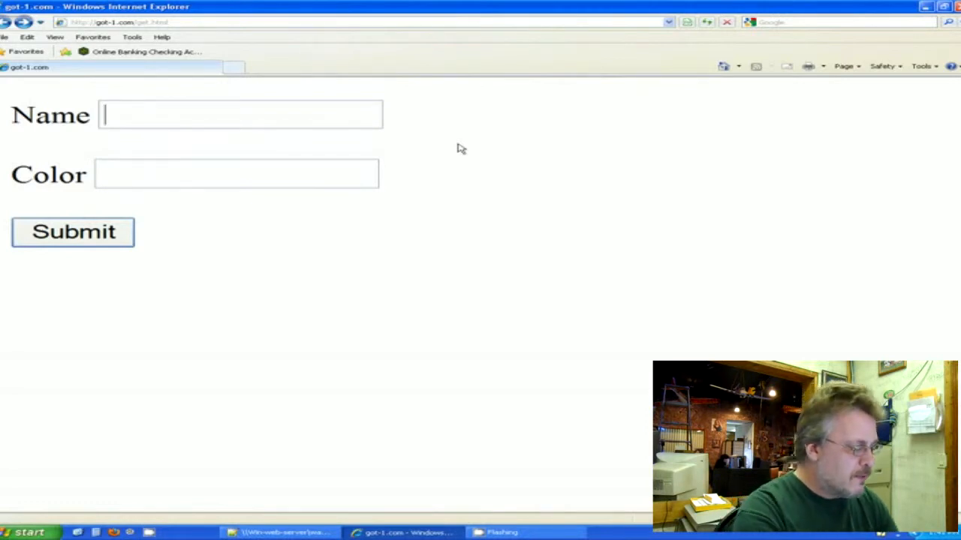
text(Steve)
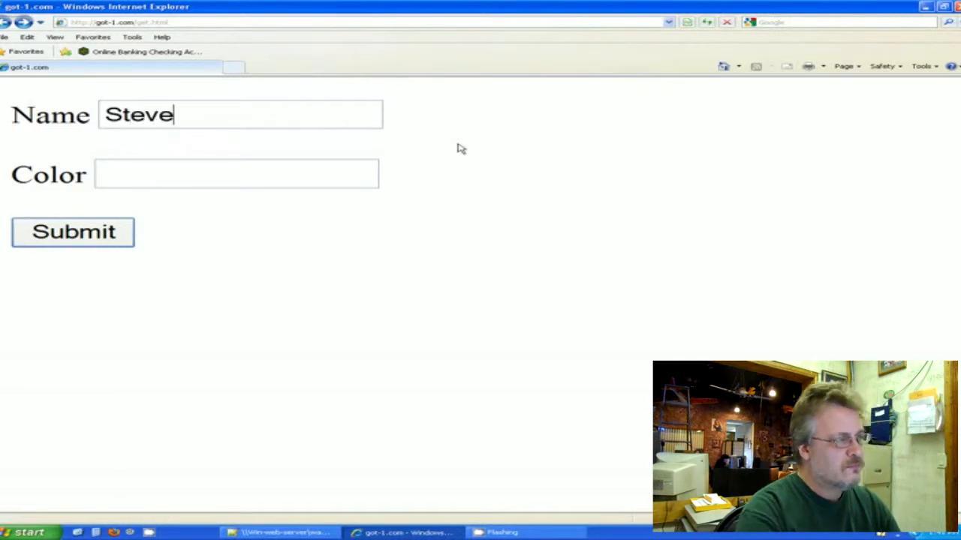
click(226, 174)
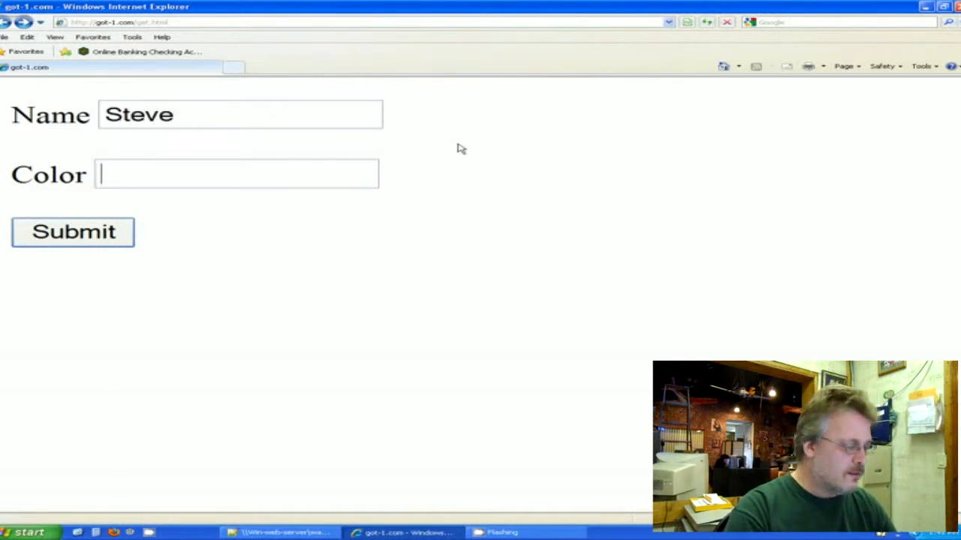
text(Blue)
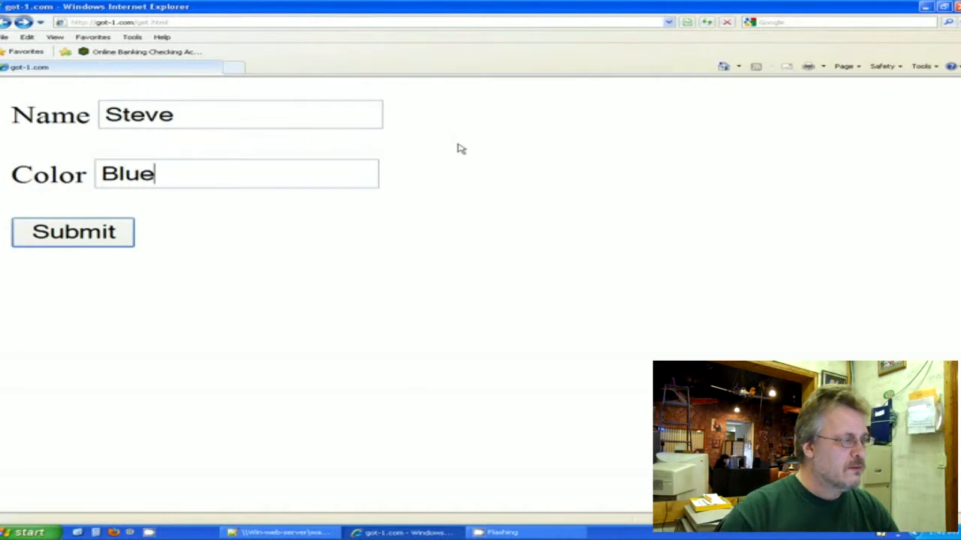
click(72, 234)
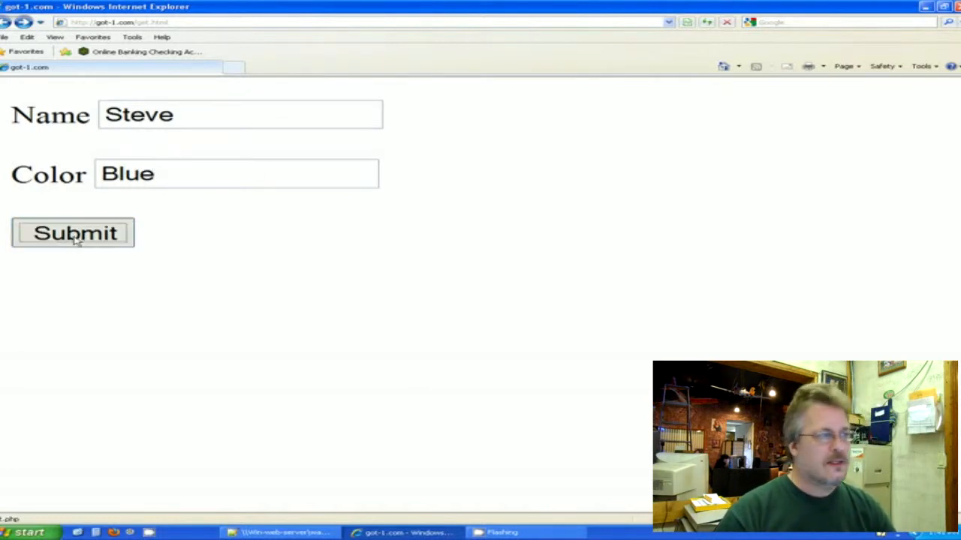
click(73, 233)
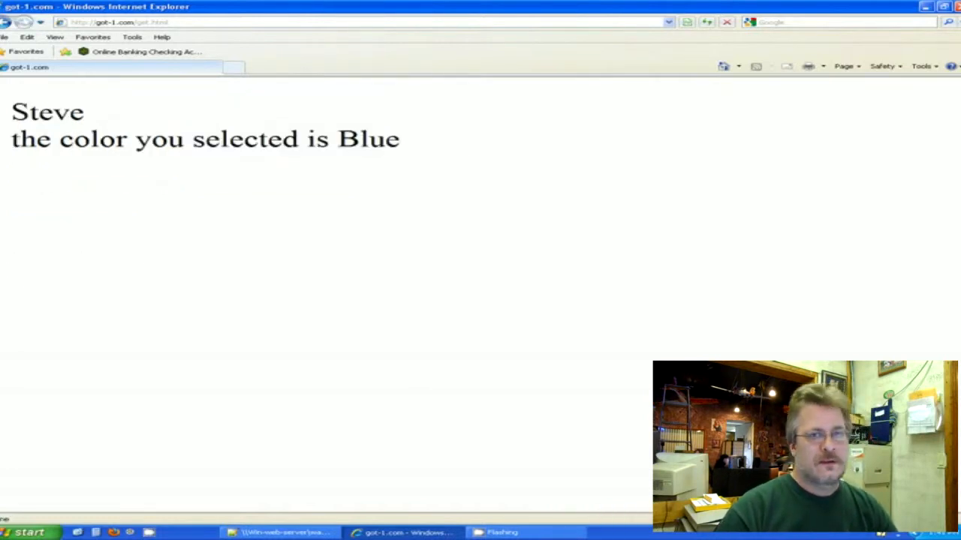
mouse_move(105, 181)
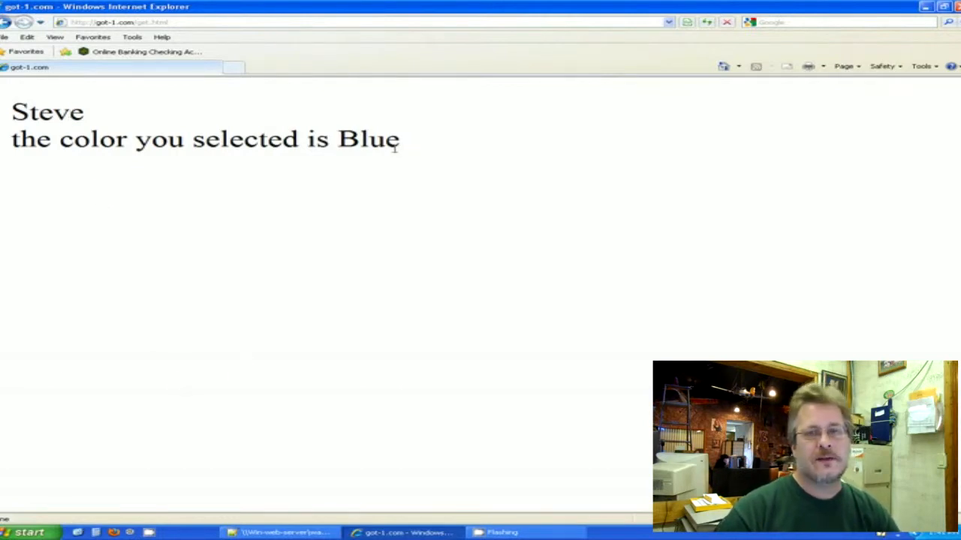
mouse_move(261, 224)
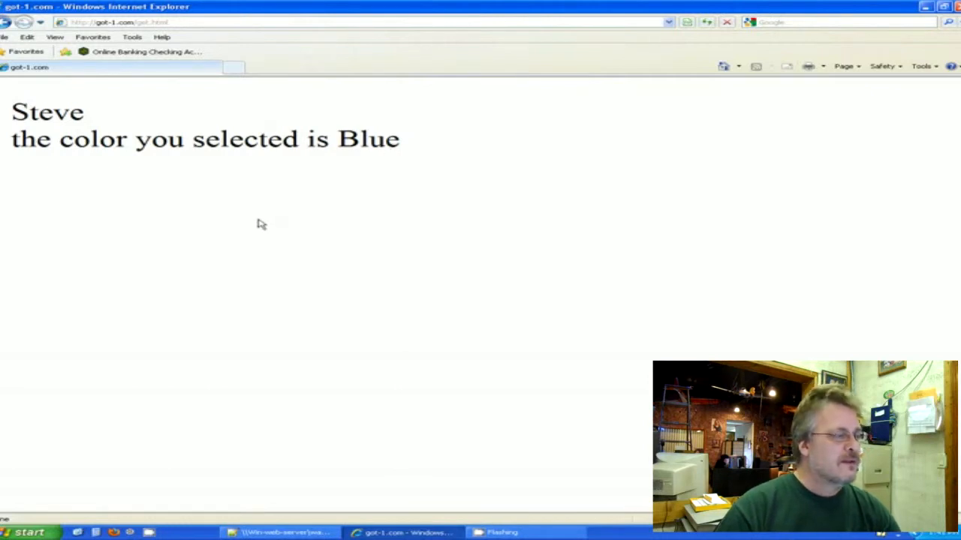
mouse_move(237, 210)
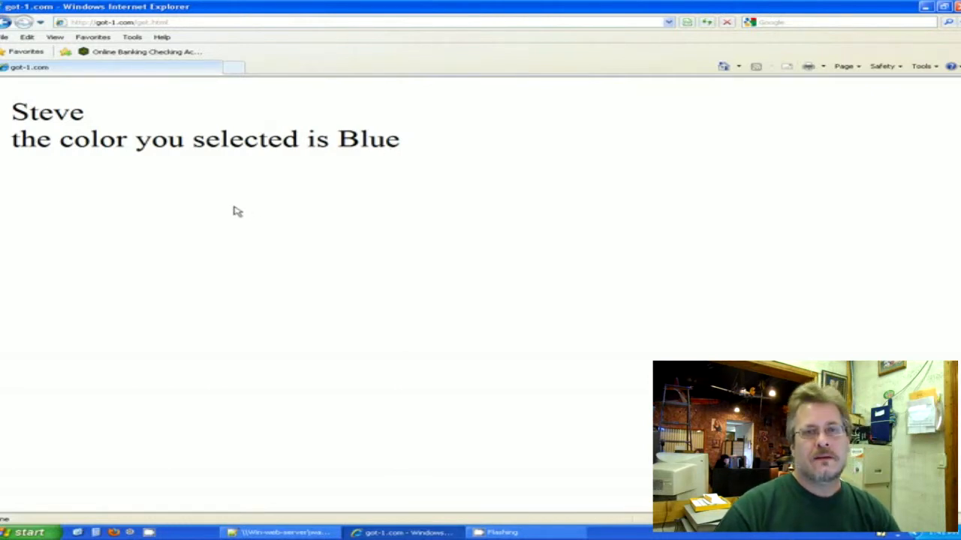
mouse_move(277, 208)
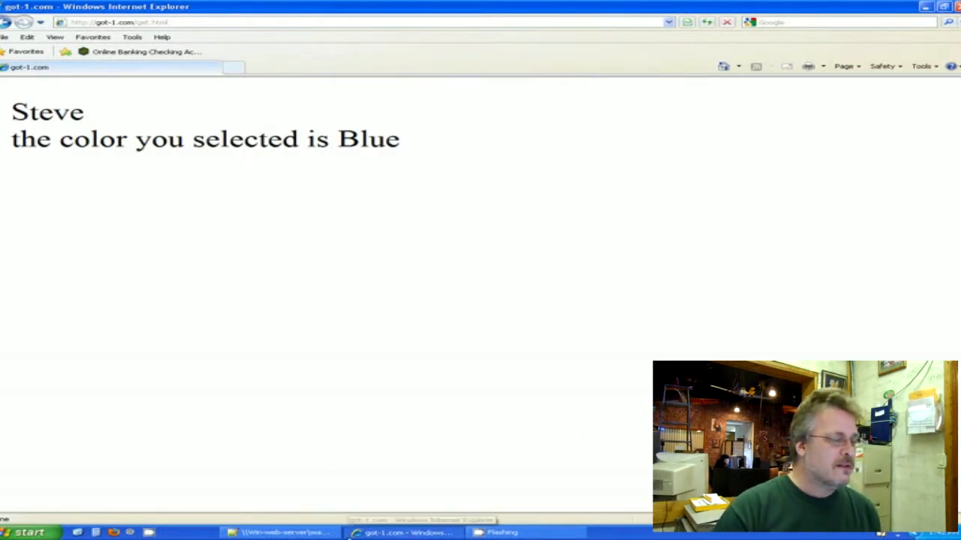
Review the get.html form source and the get.php lines printing name and color.
click(284, 532)
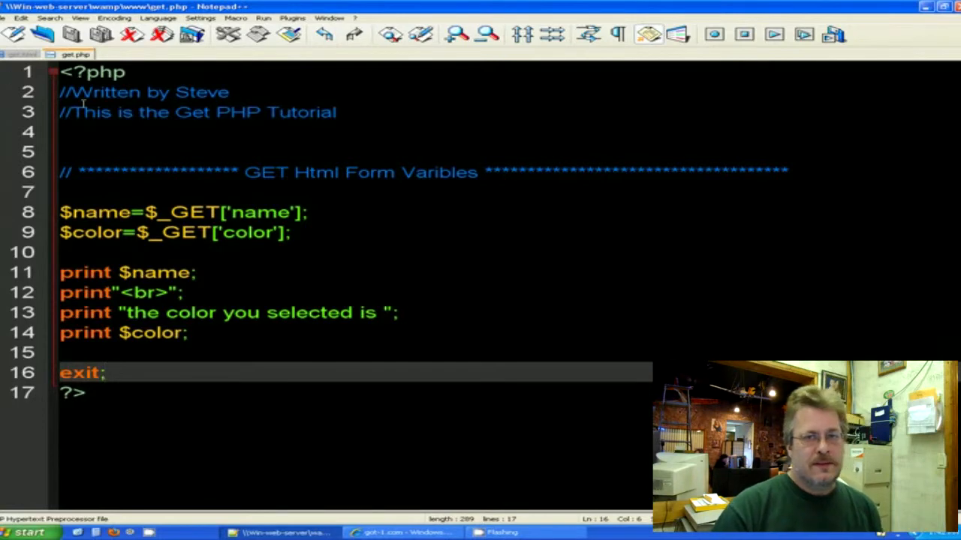
mouse_move(111, 113)
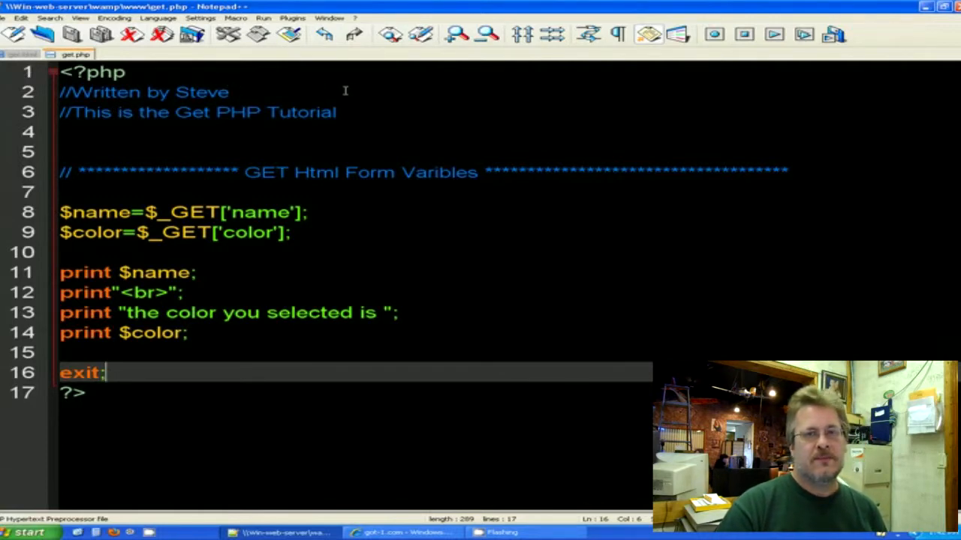
click(22, 54)
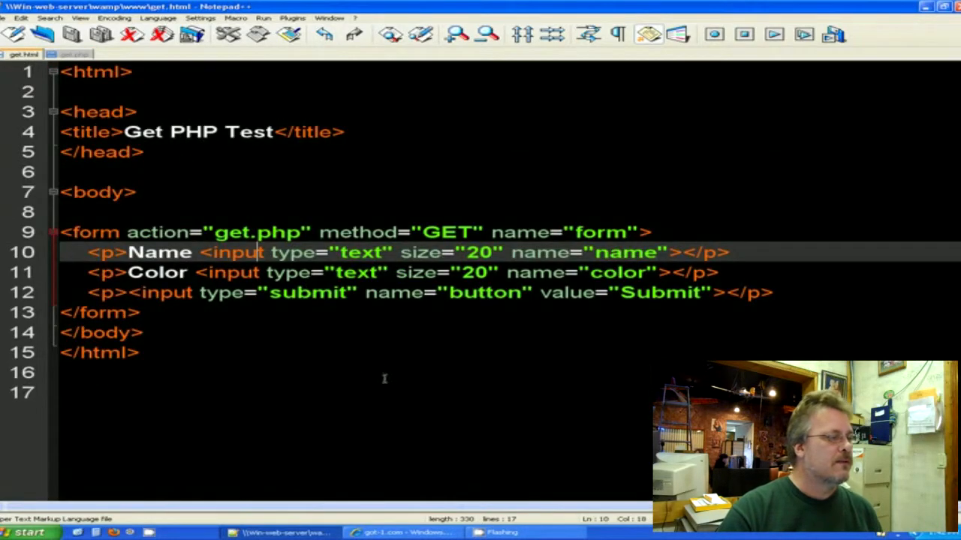
key(ctrl+a)
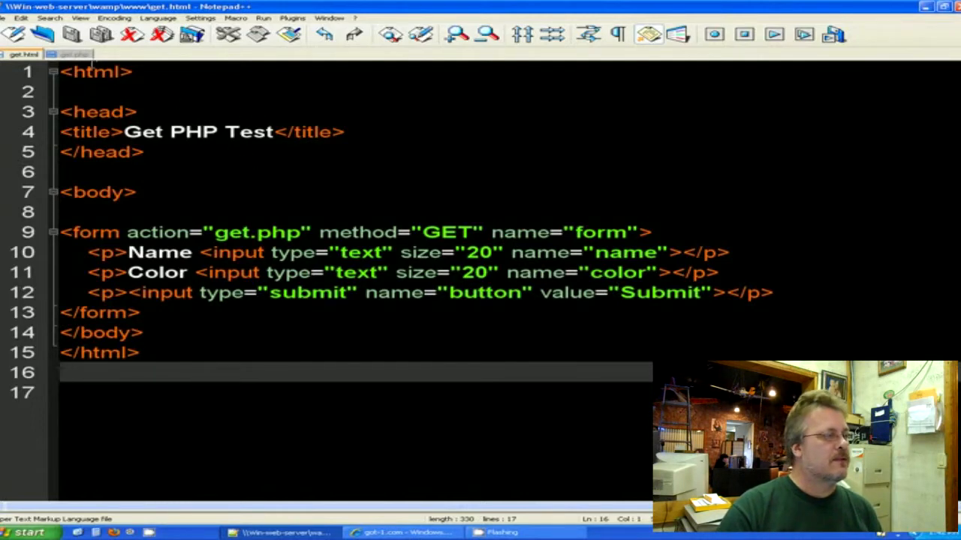
click(75, 54)
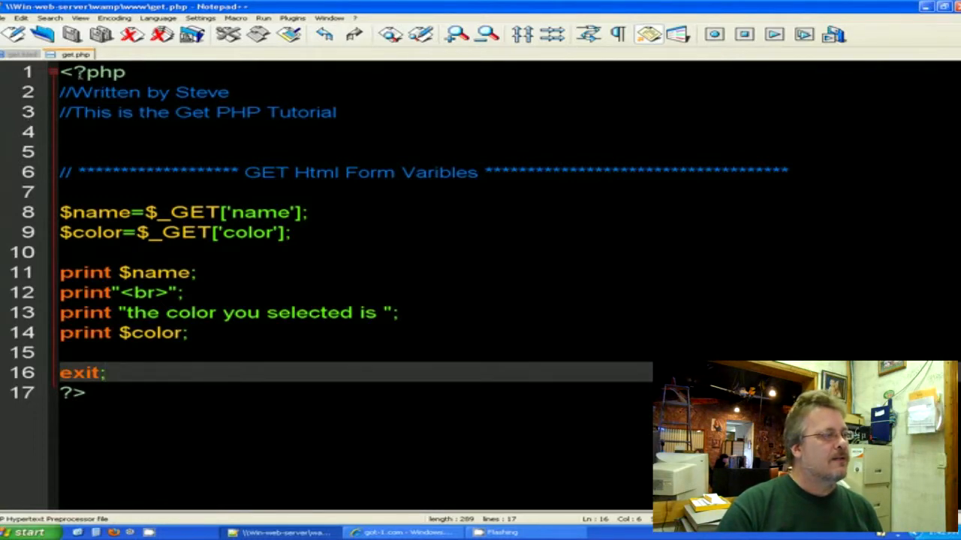
drag(168, 312, 84, 392)
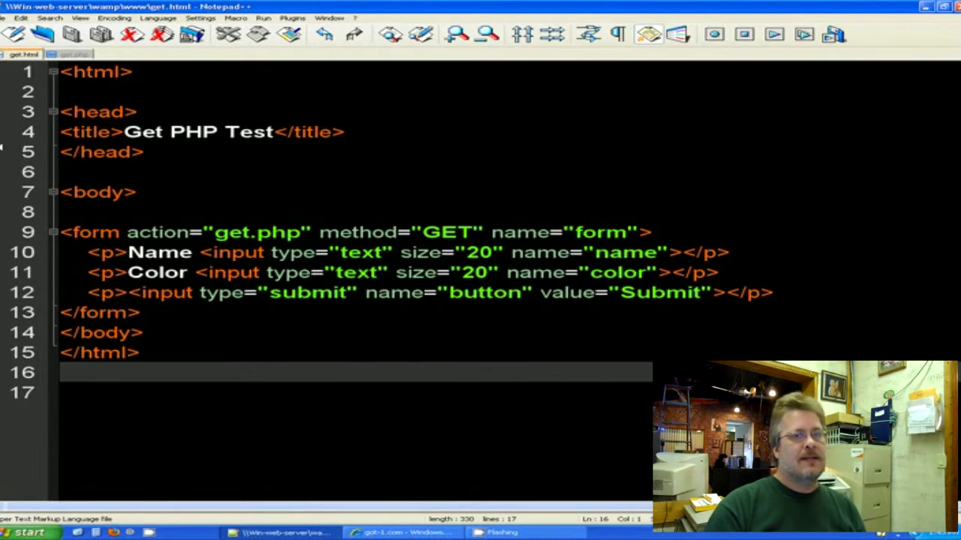
mouse_move(398, 150)
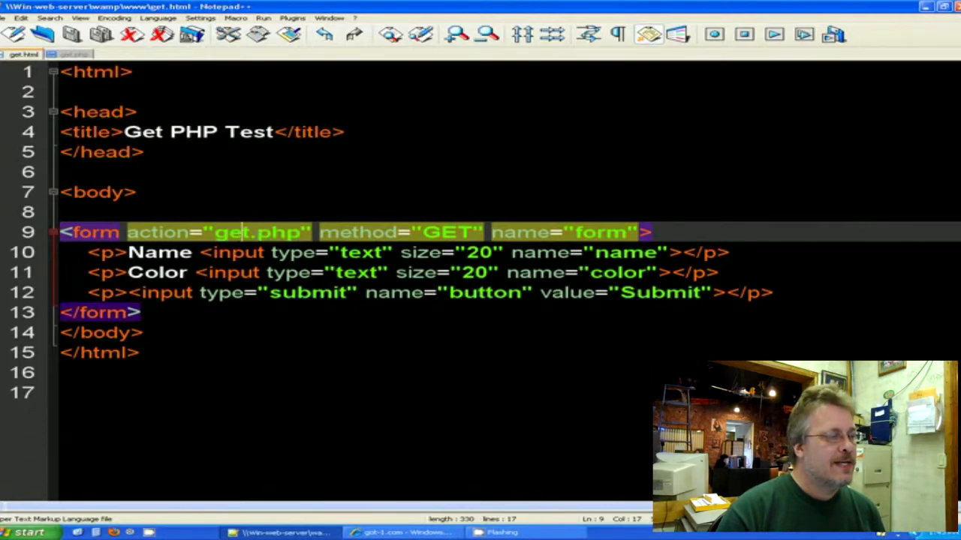
click(72, 54)
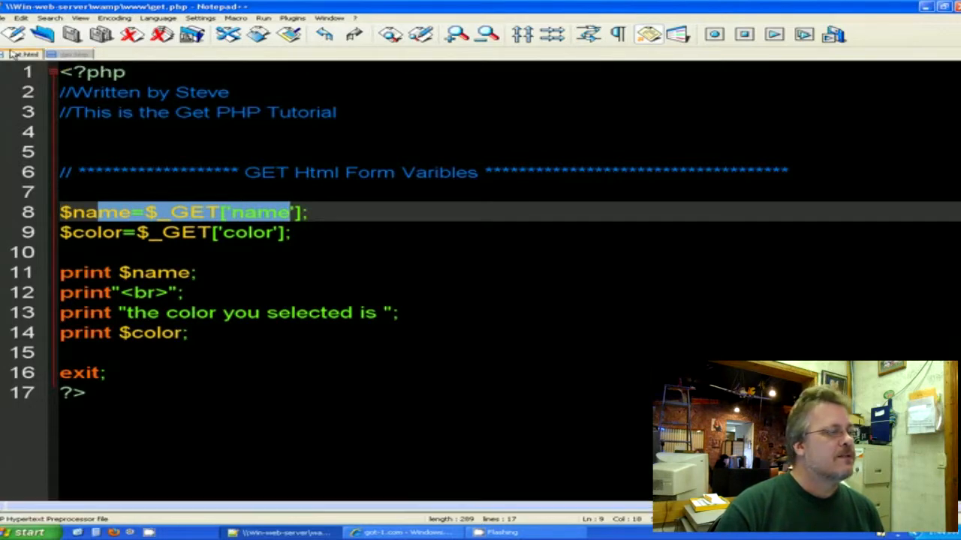
click(24, 56)
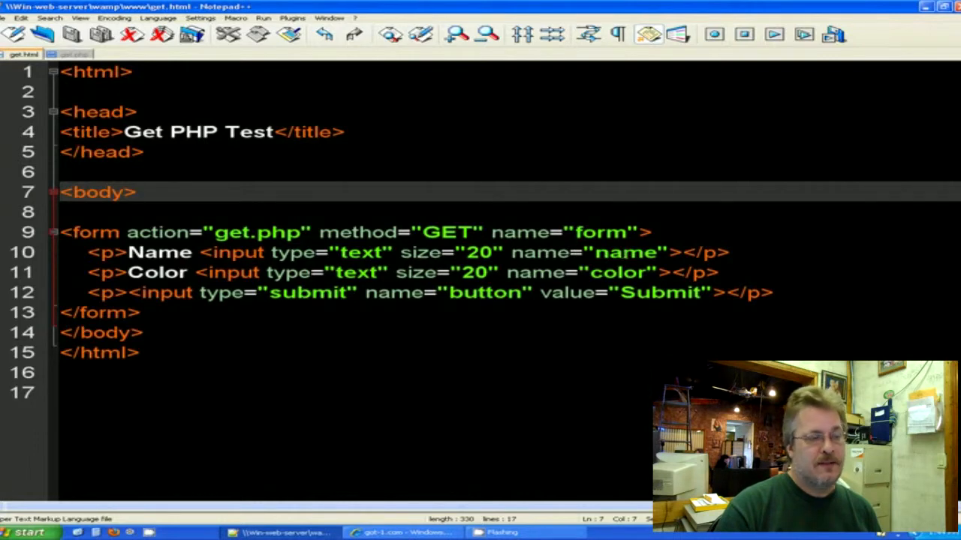
Select text in get.html's Name input line before returning to the browser.
double_click(629, 252)
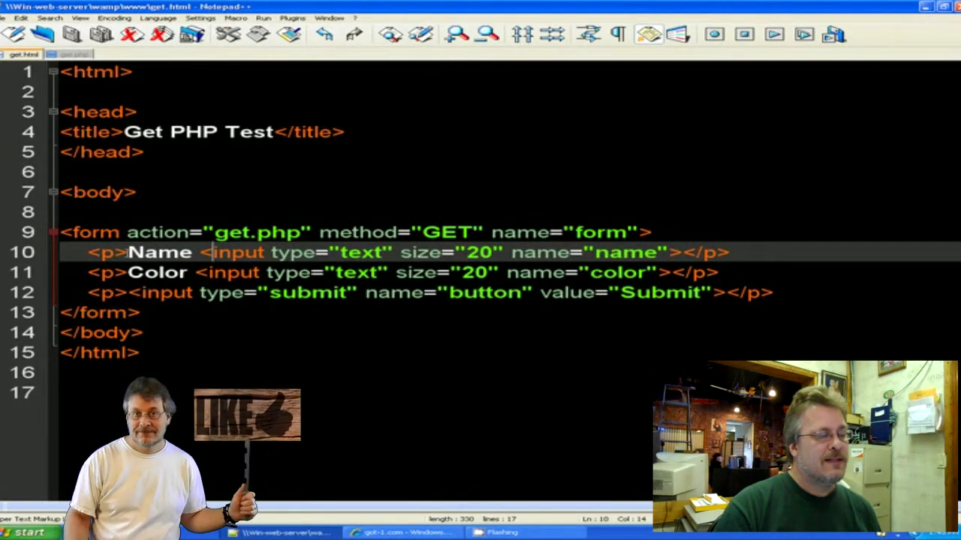
double_click(160, 252)
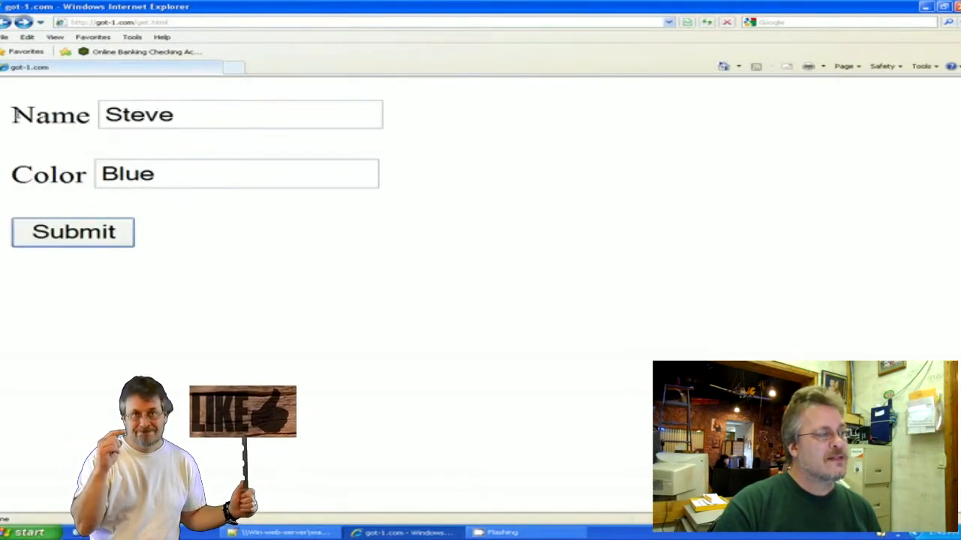
double_click(48, 114)
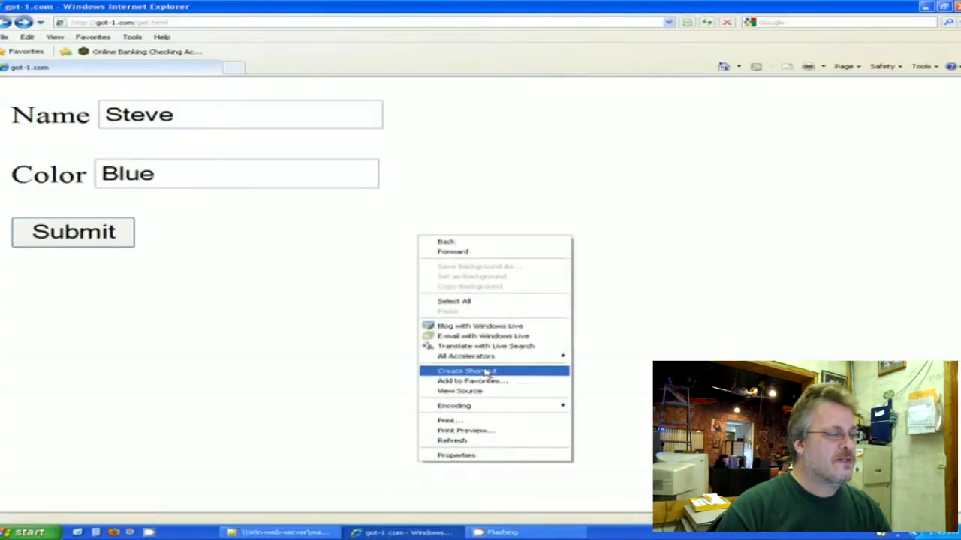
Refresh the page so the first field shows the 'Your Name' label, both fields empty.
click(451, 439)
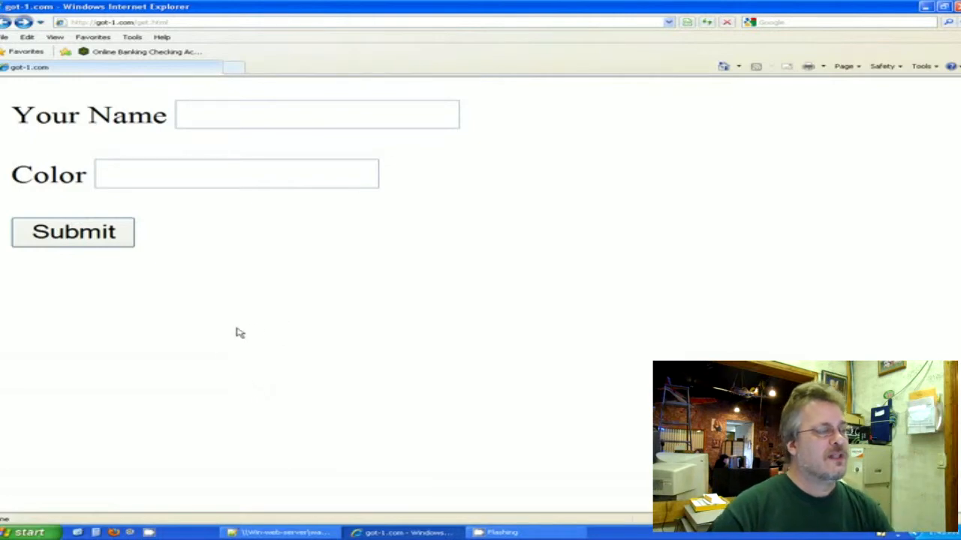
mouse_move(240, 298)
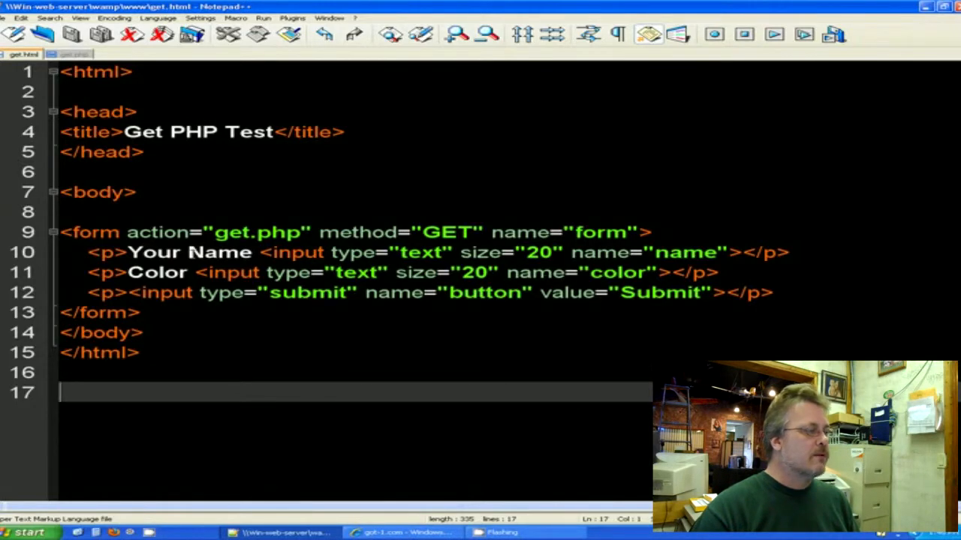
Return to get.html in Notepad++, where the first label reads 'Name' again.
double_click(153, 252)
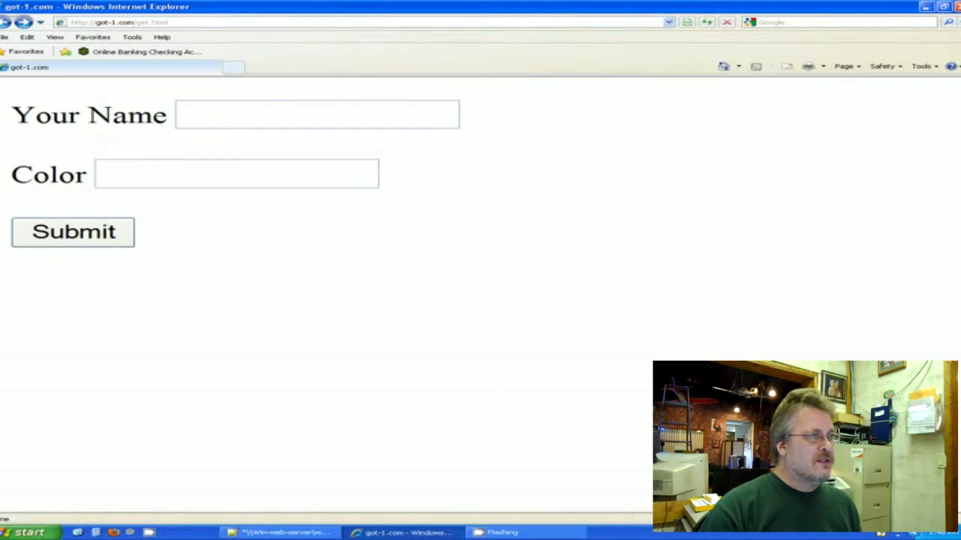
mouse_move(439, 478)
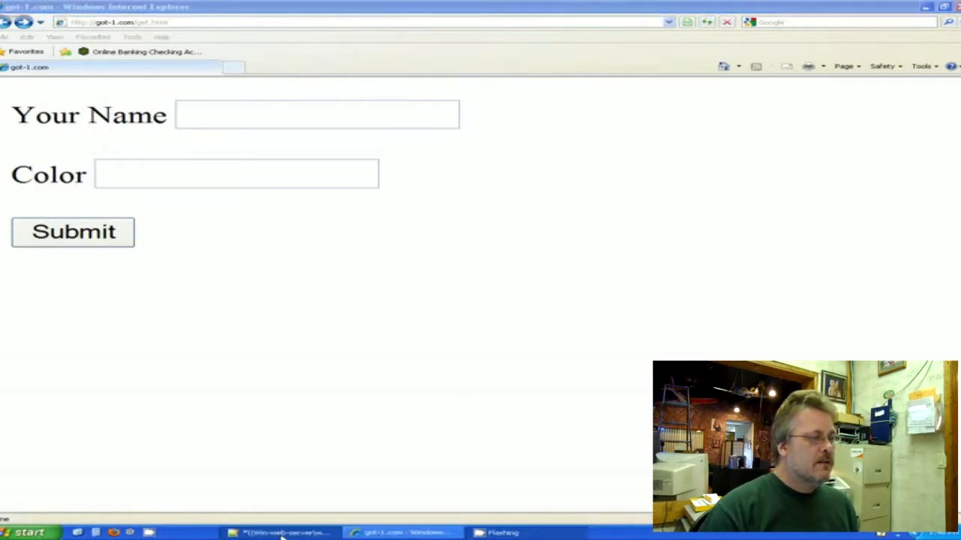
click(292, 532)
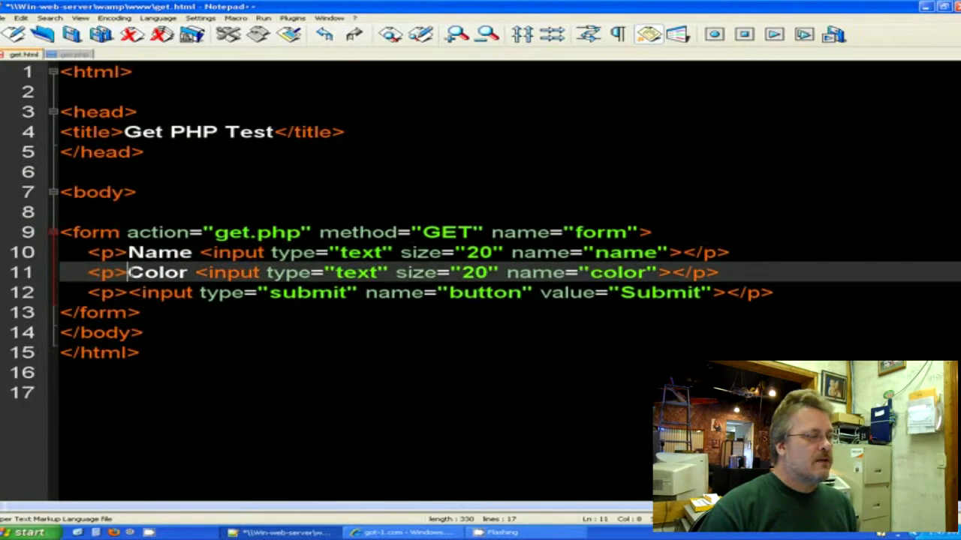
Review get.html's source, then switch to the get.php script reading GET data.
double_click(159, 273)
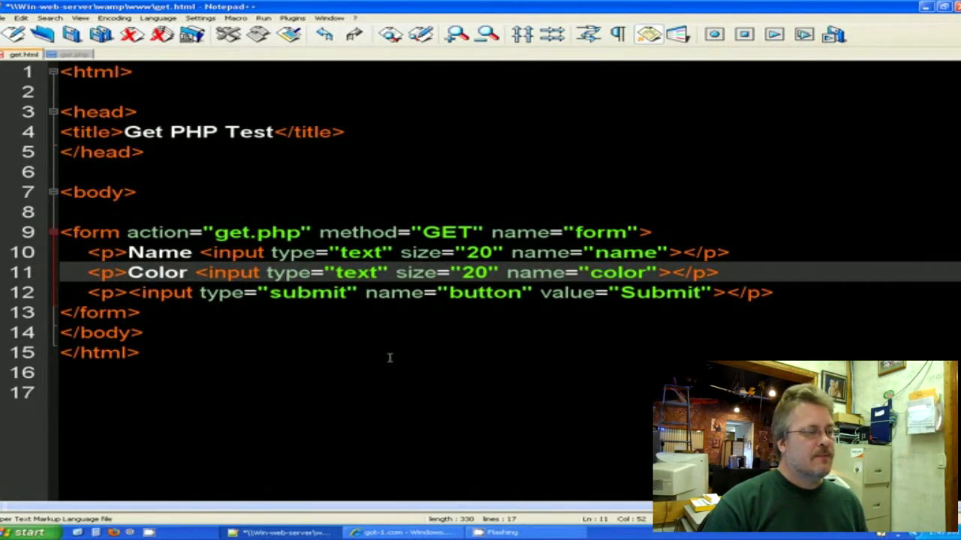
mouse_move(394, 356)
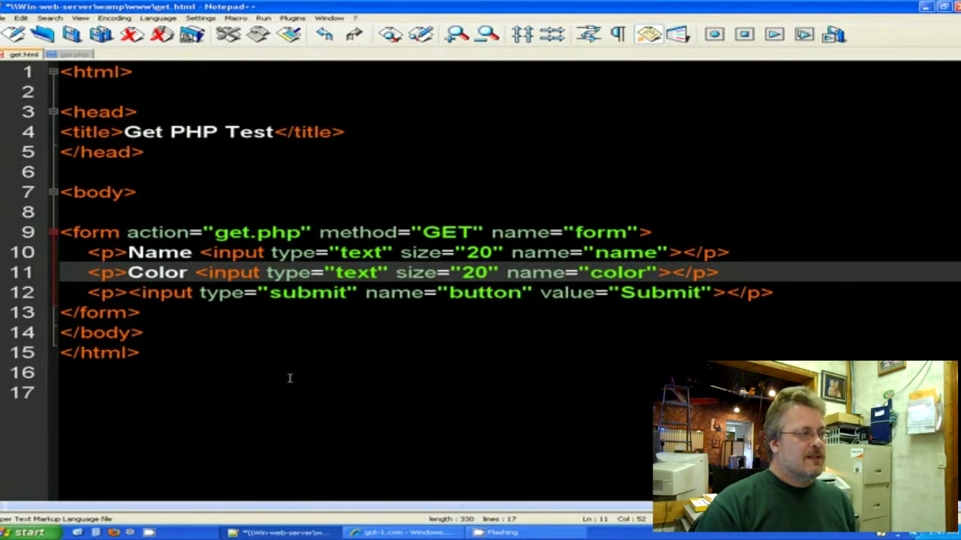
key(ctrl+a)
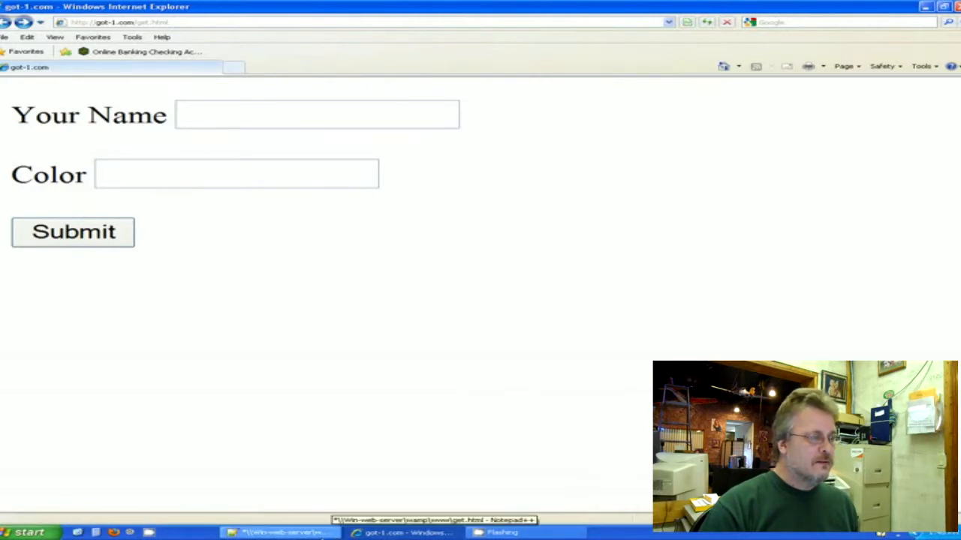
click(278, 532)
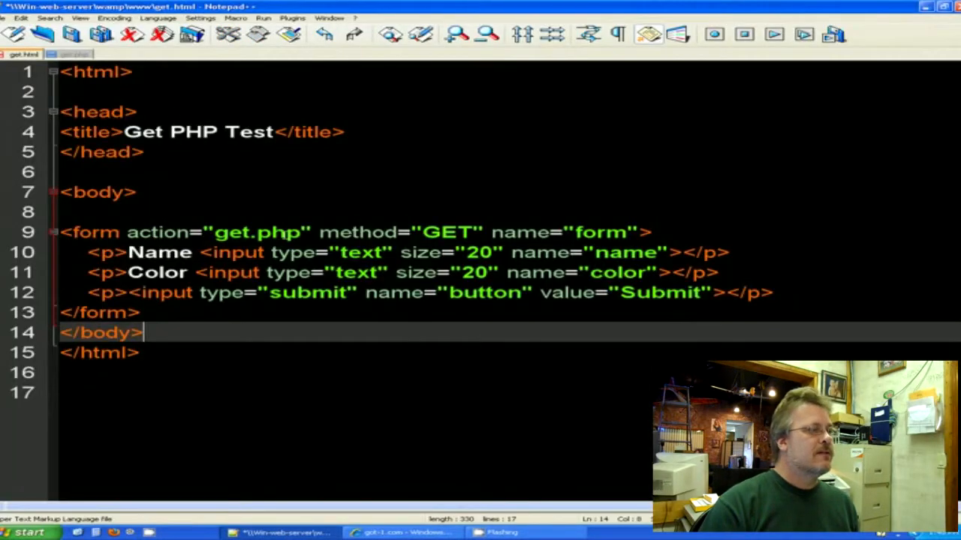
click(75, 54)
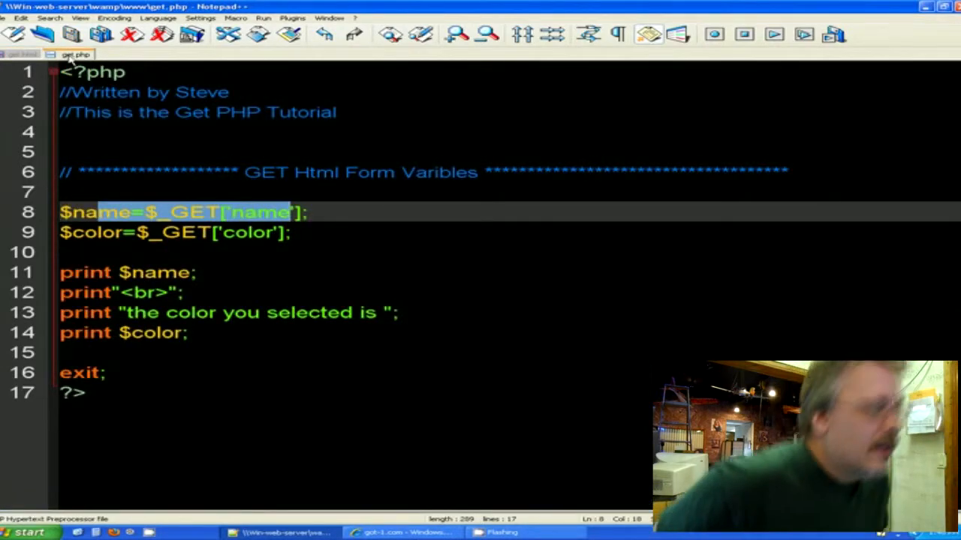
mouse_move(198, 90)
text( 11-)
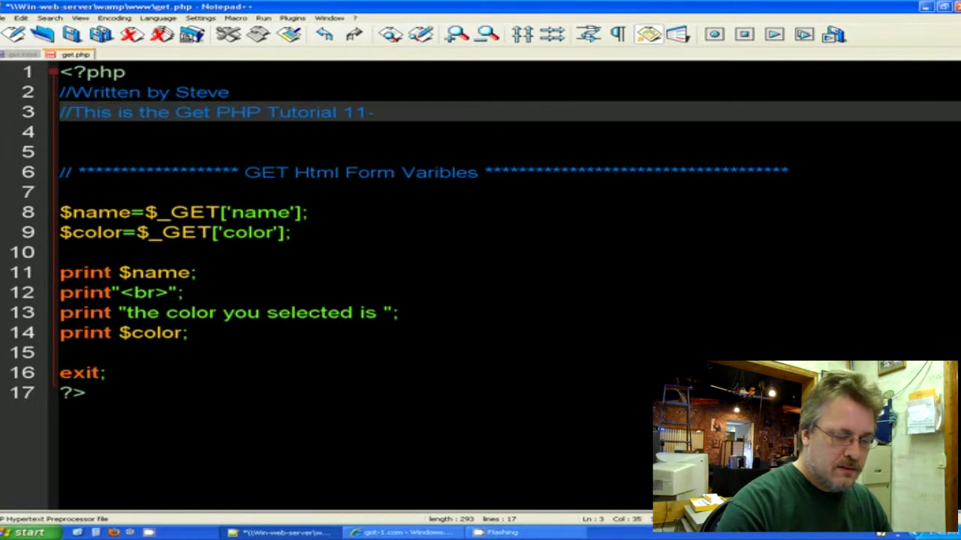
Extend the header comment to 'Get PHP Tutorial 11-2012 Rev 1' and remove the blank line.
text(2012)
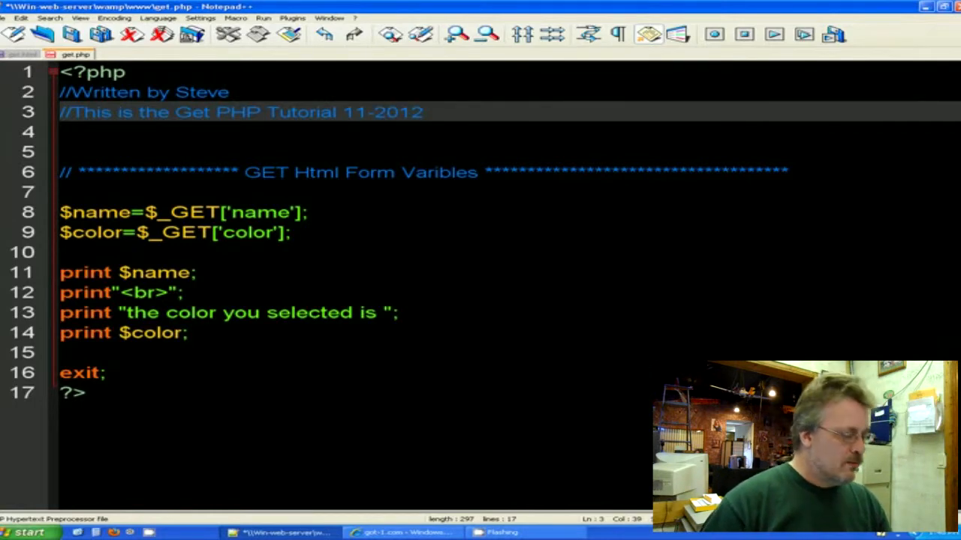
text(Rev)
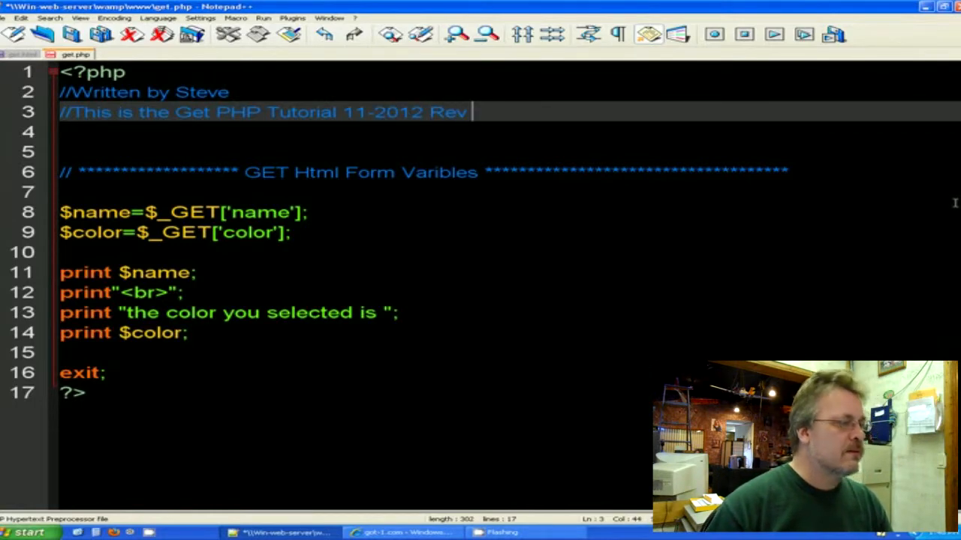
text(1)
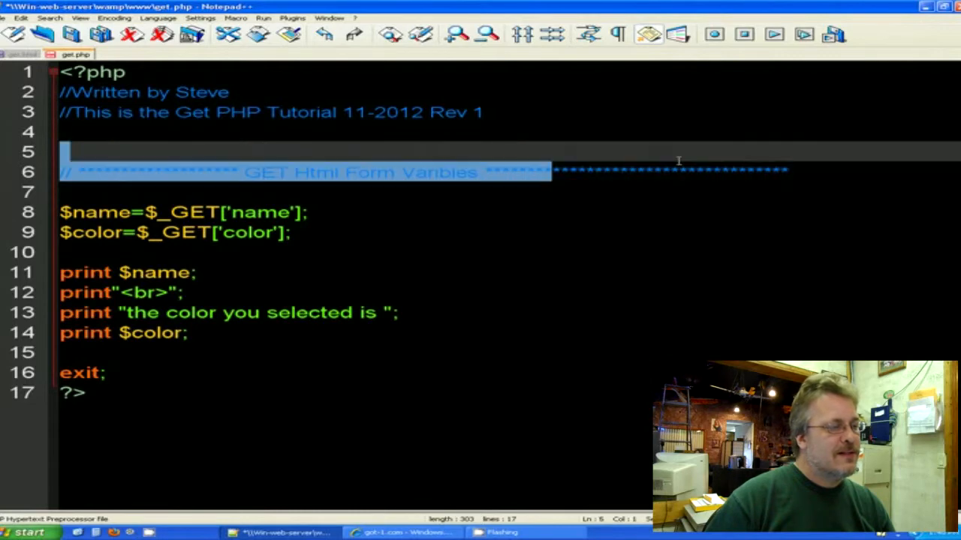
click(153, 192)
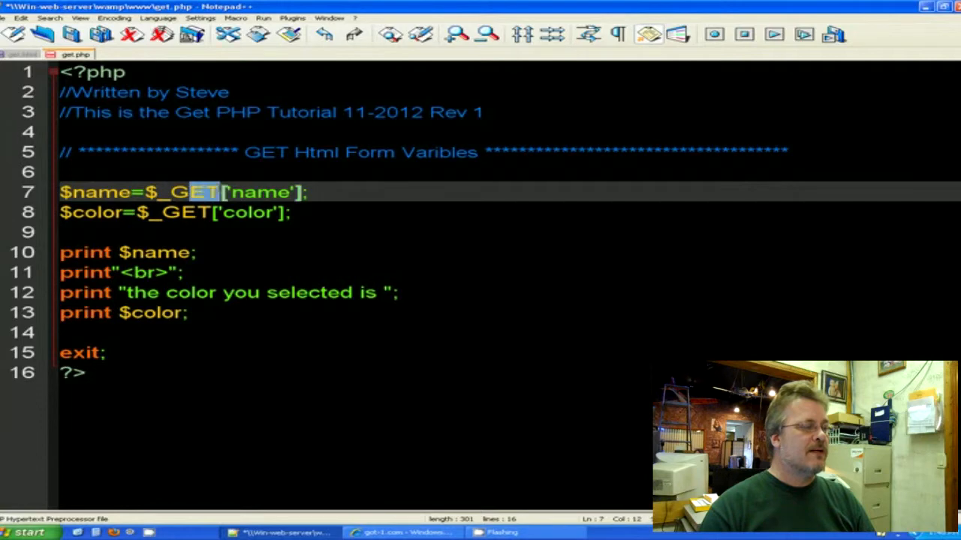
Rename the name field to name1 in get.html and get.php, and read color as color2.
double_click(264, 193)
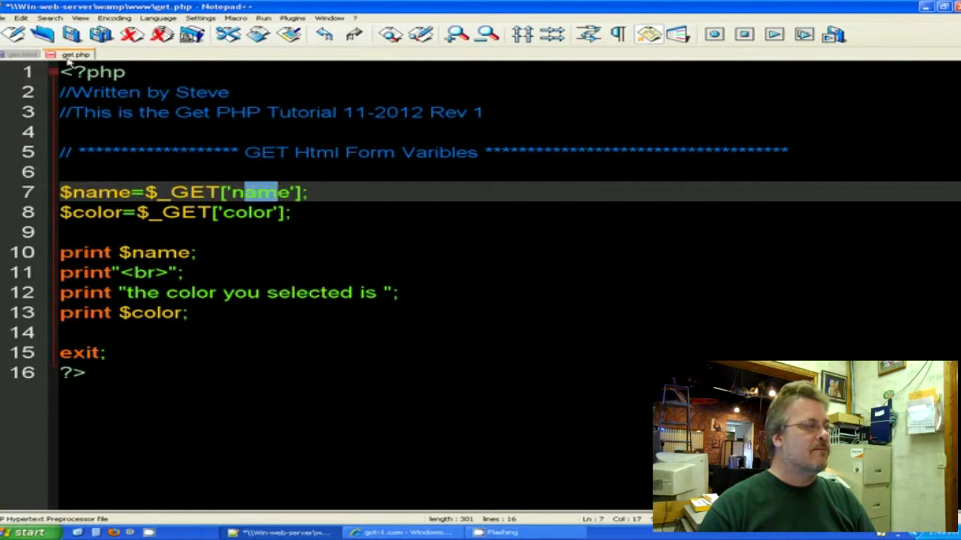
click(24, 56)
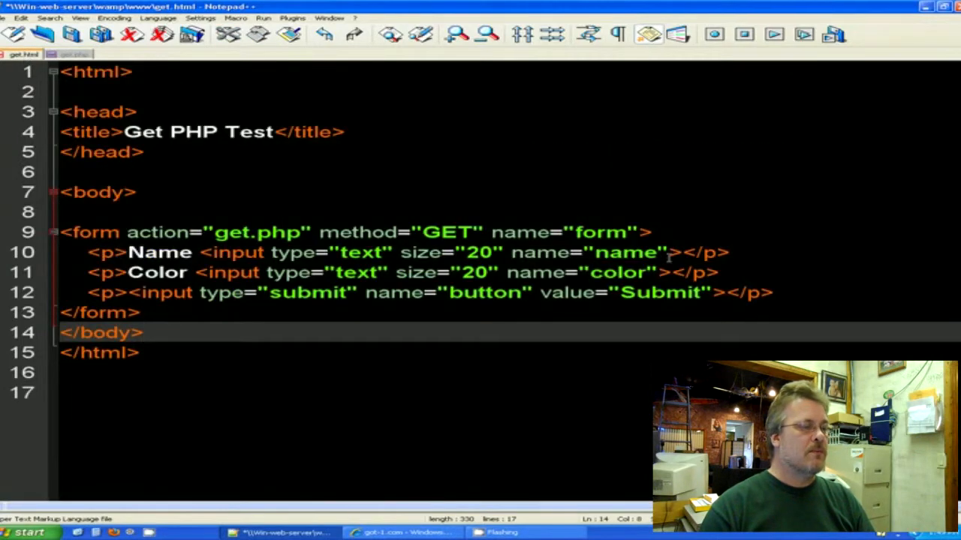
double_click(631, 252)
text(1)
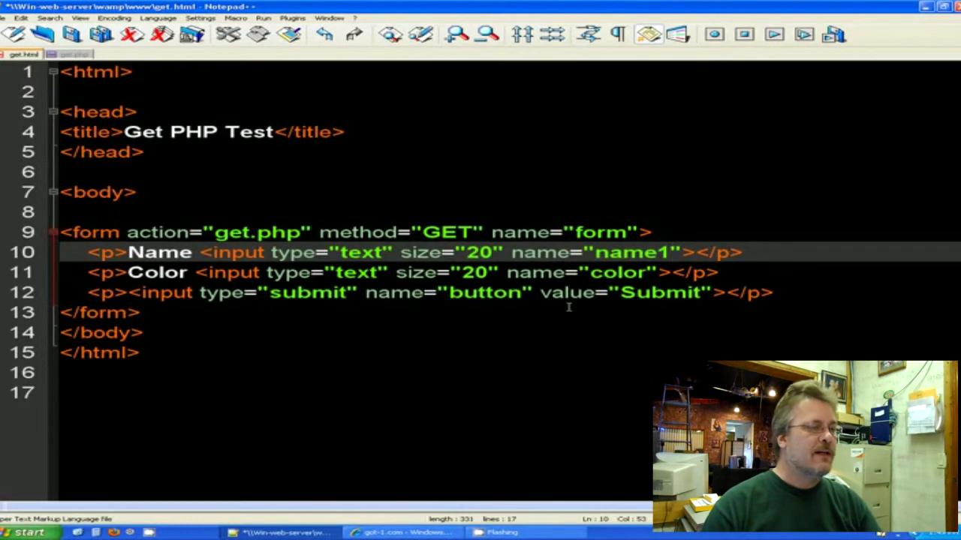
click(75, 55)
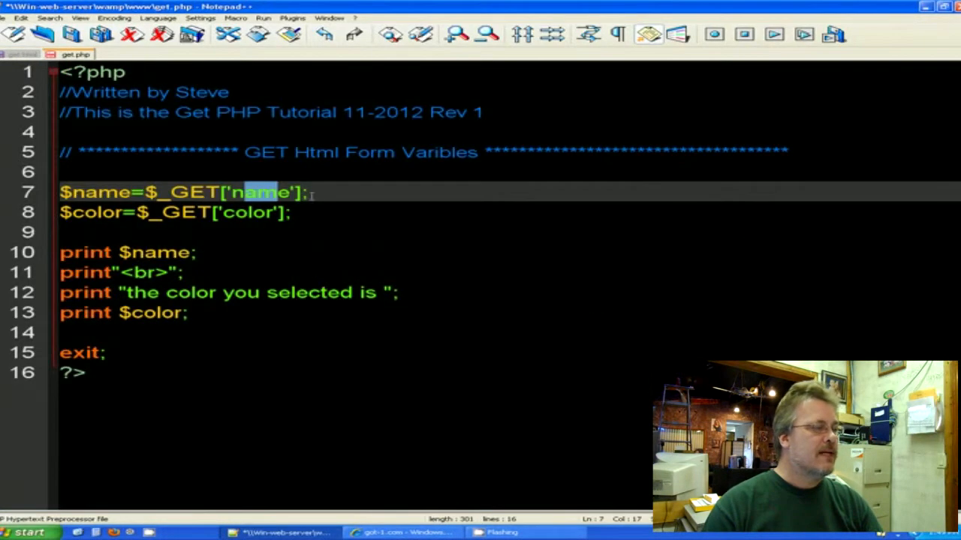
text(1)
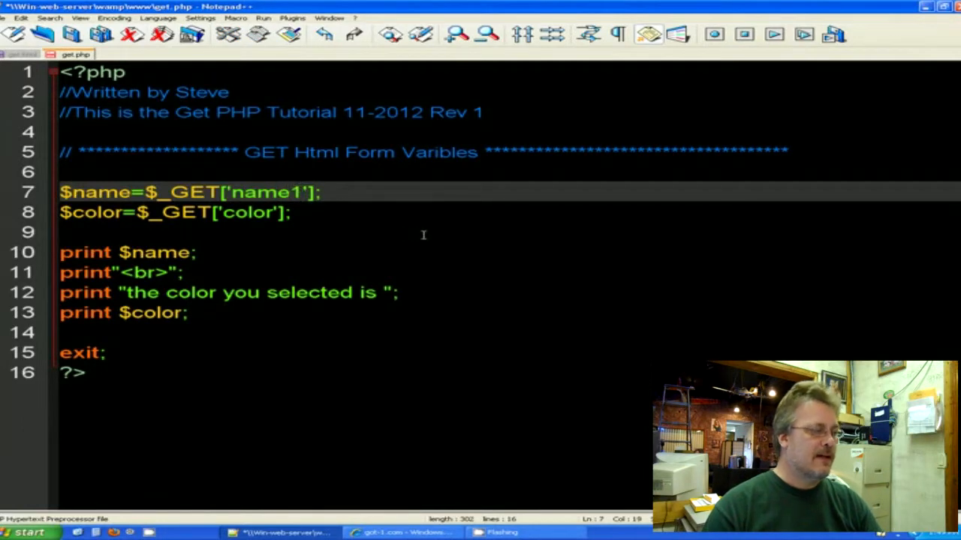
mouse_move(300, 231)
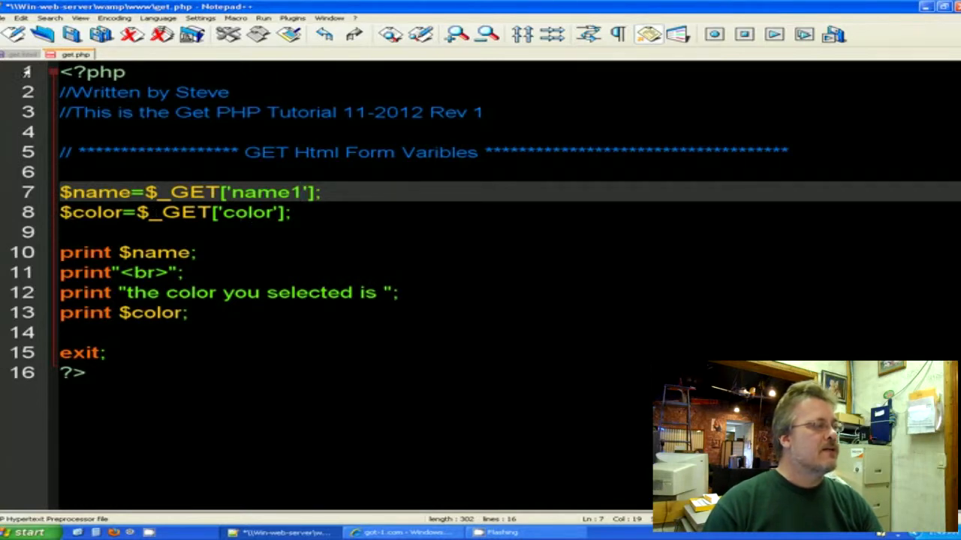
click(23, 57)
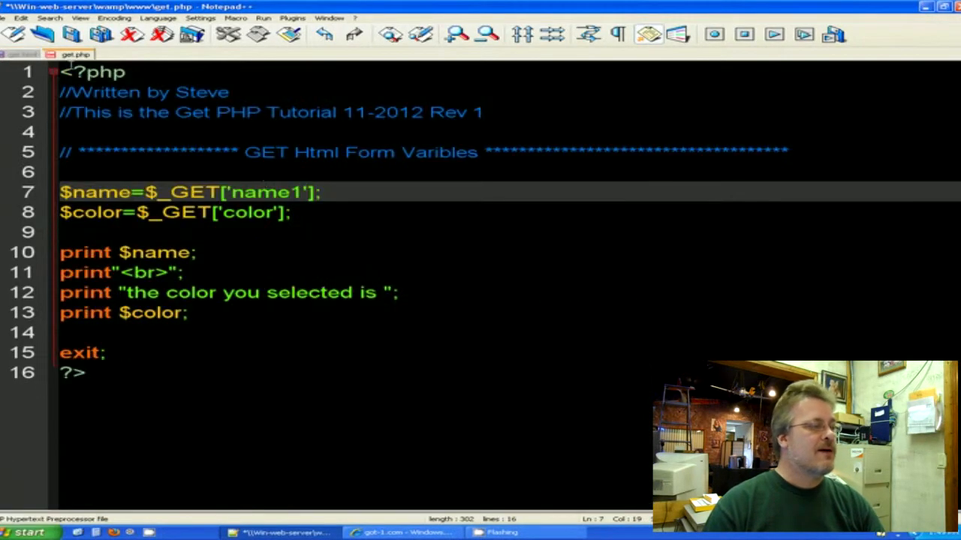
click(269, 213)
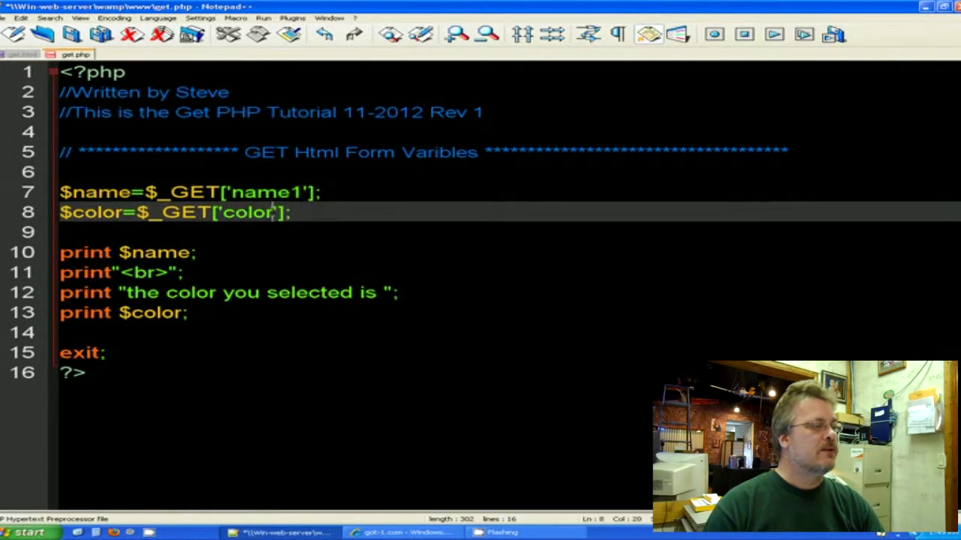
text(2)
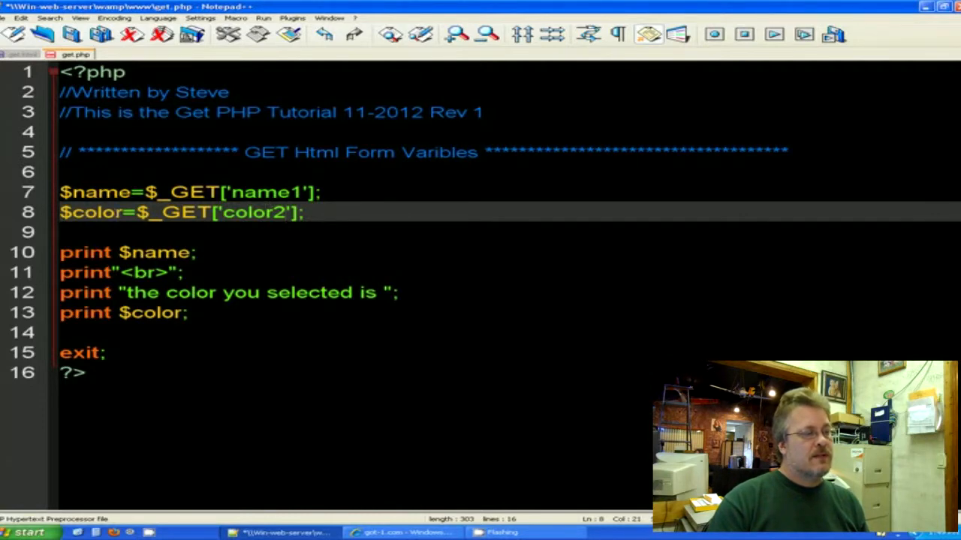
mouse_move(258, 246)
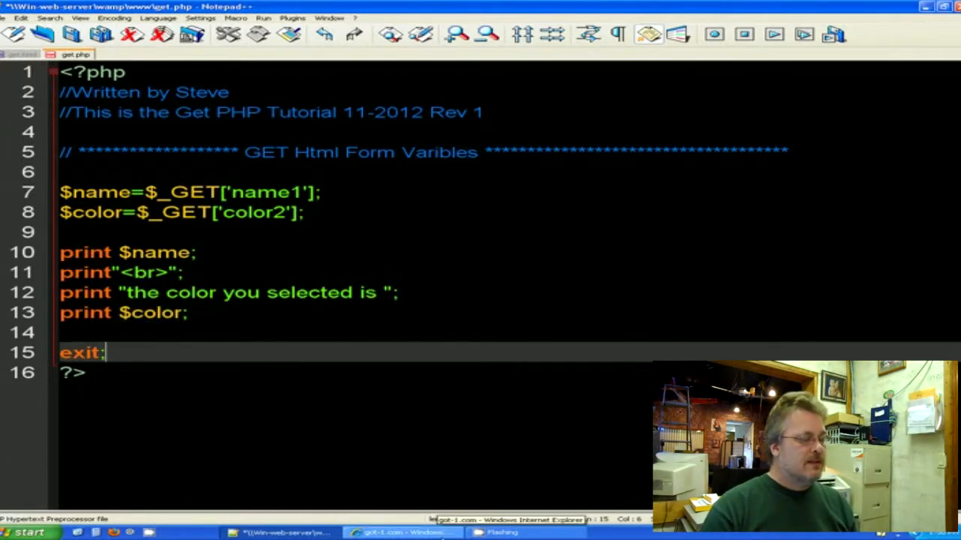
Fill Your Name with Bob and Color with Green and submit to get.php.
click(399, 530)
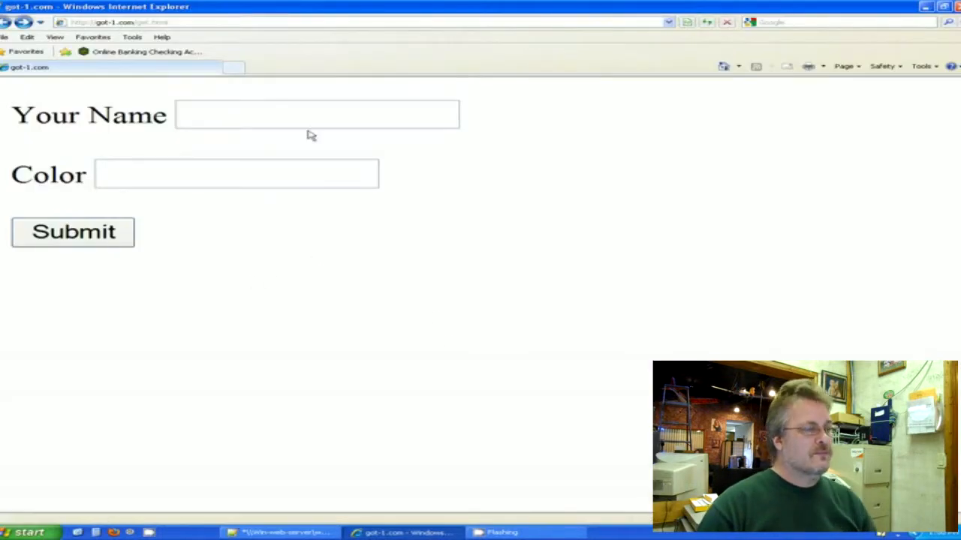
click(315, 114)
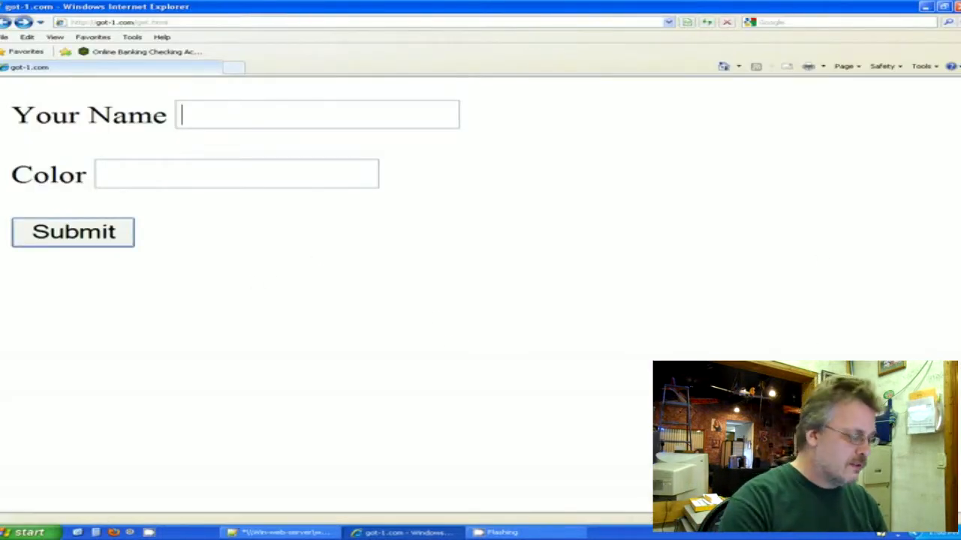
text(Bob)
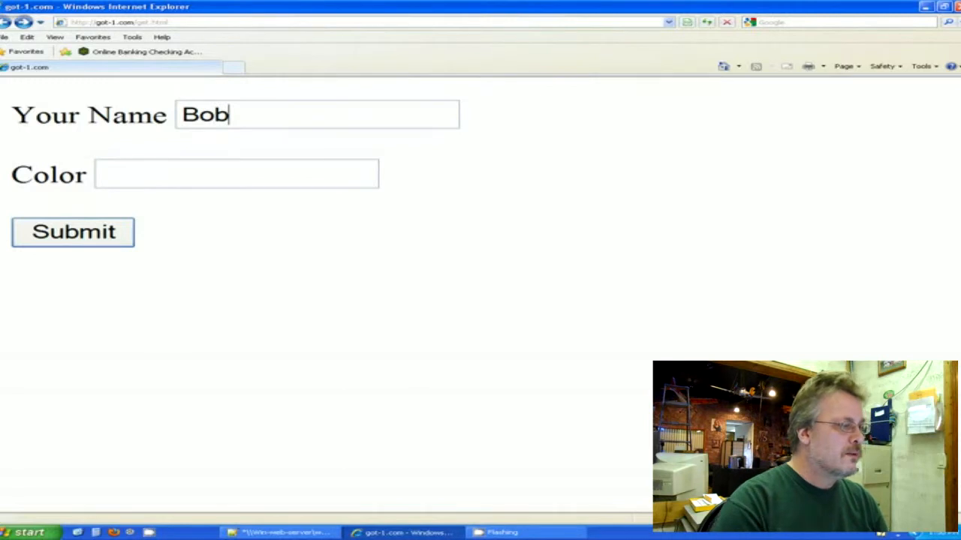
text(Green)
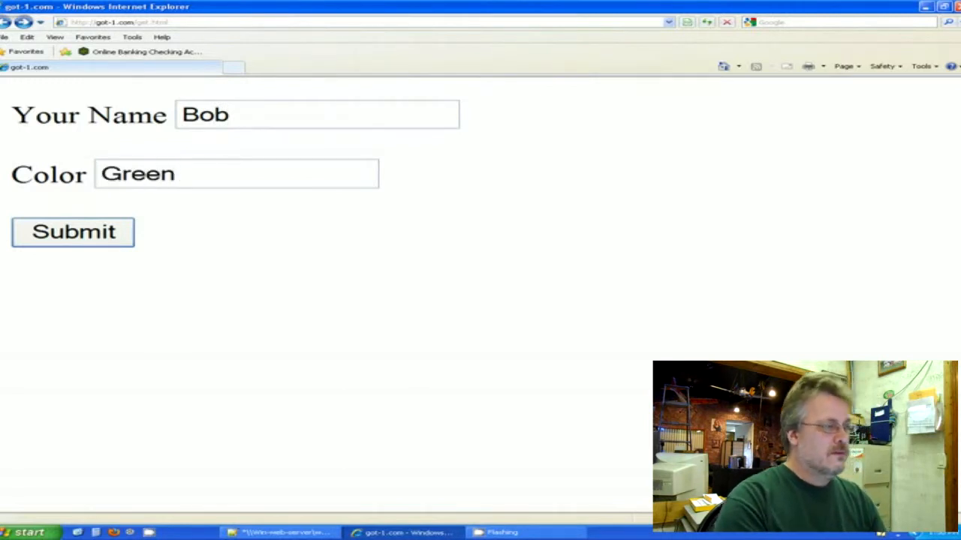
click(72, 231)
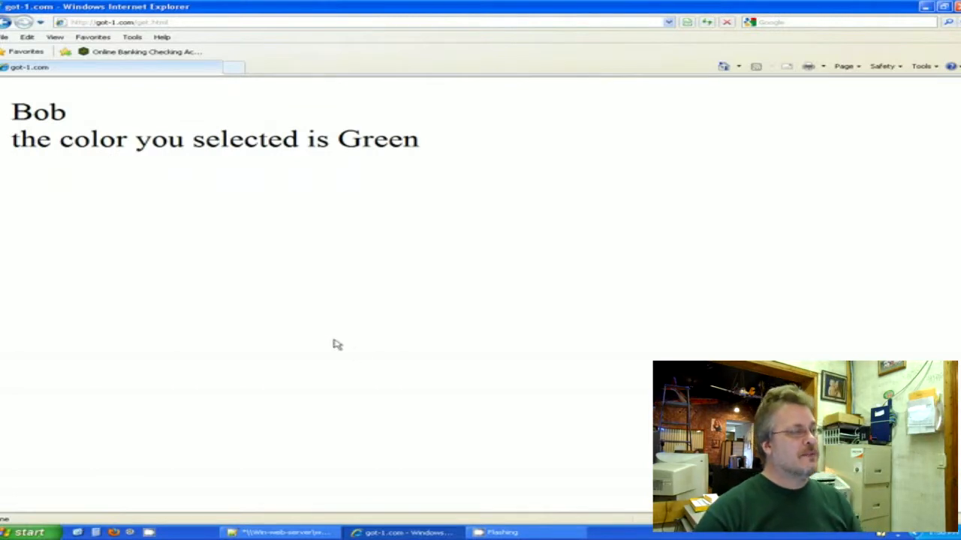
mouse_move(599, 186)
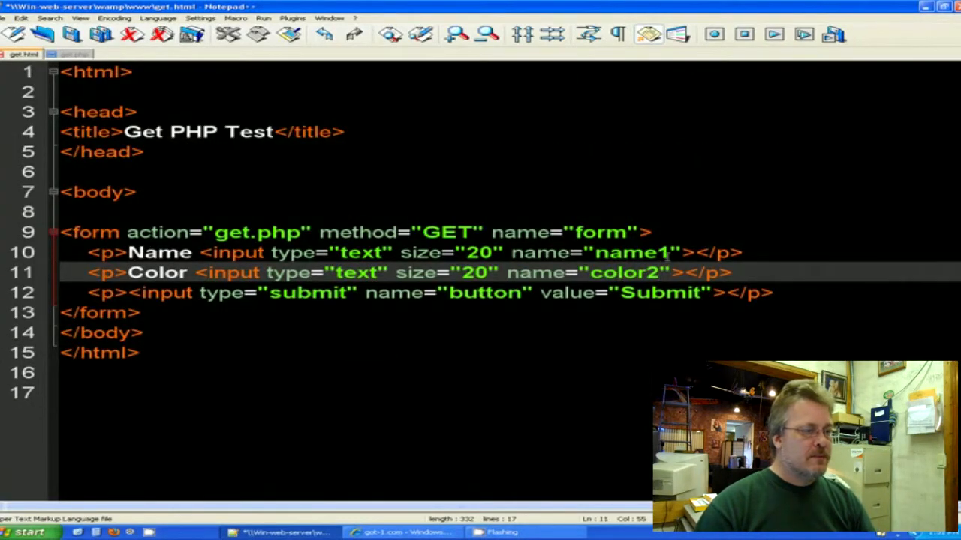
Restore the 'name' field name in get.php, check get.html, and view the browser output 'Bobthe color you selected is Green'.
key(BackSpace)
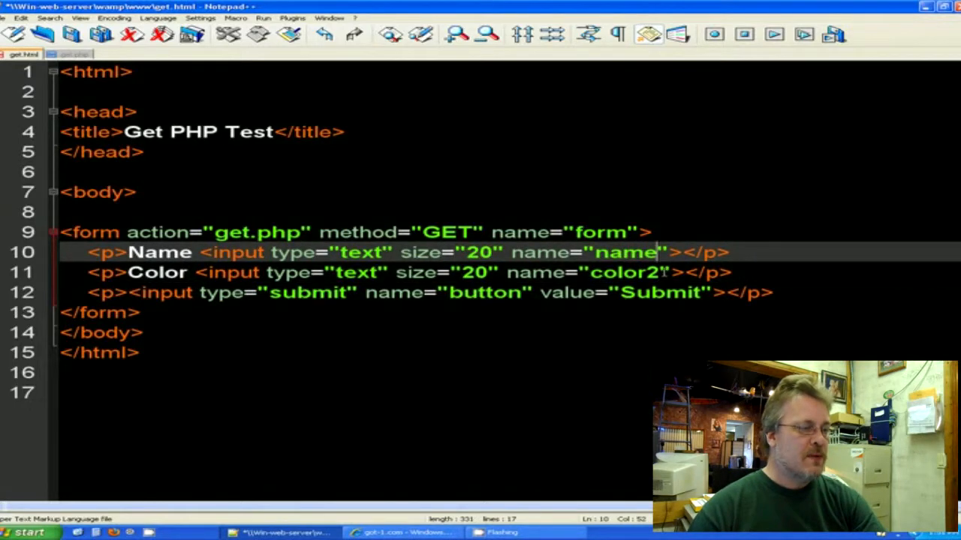
click(9, 18)
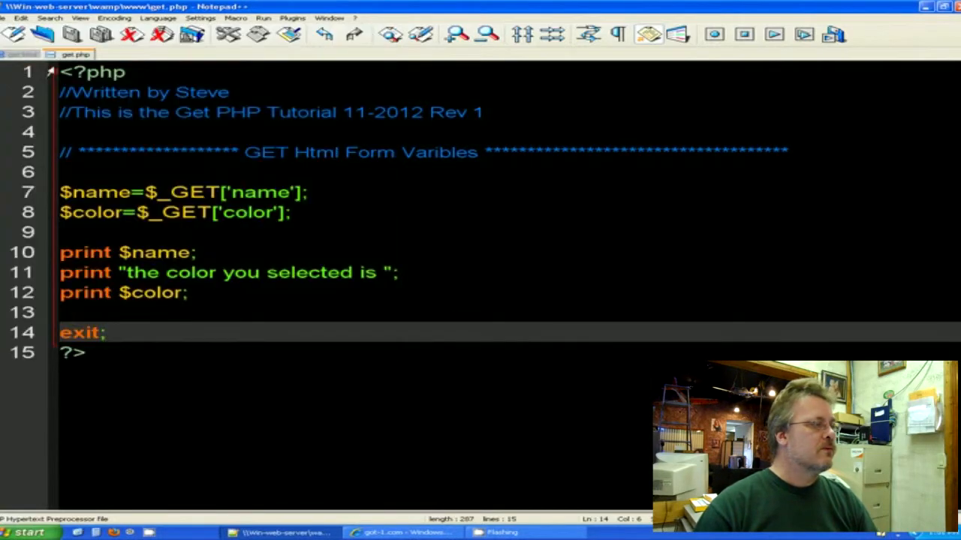
click(15, 21)
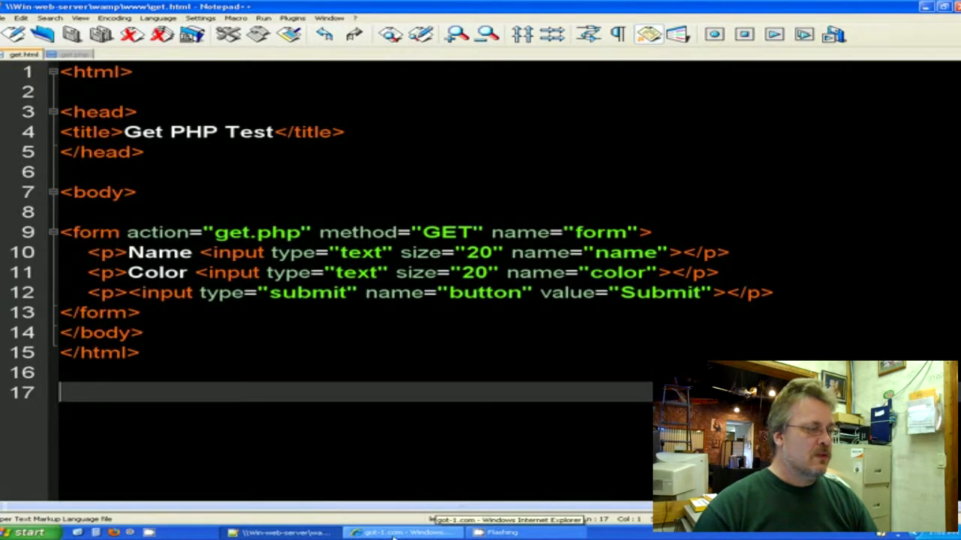
click(399, 531)
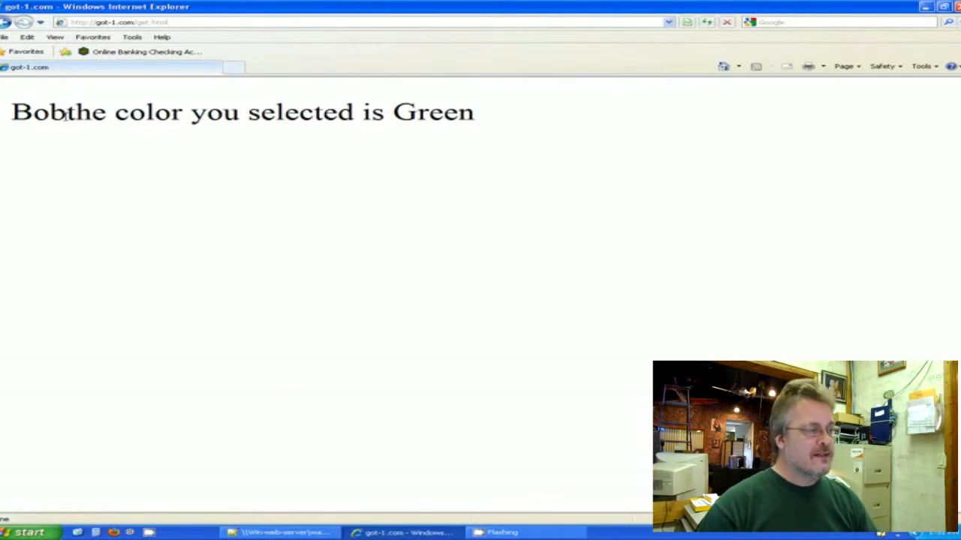
mouse_move(27, 78)
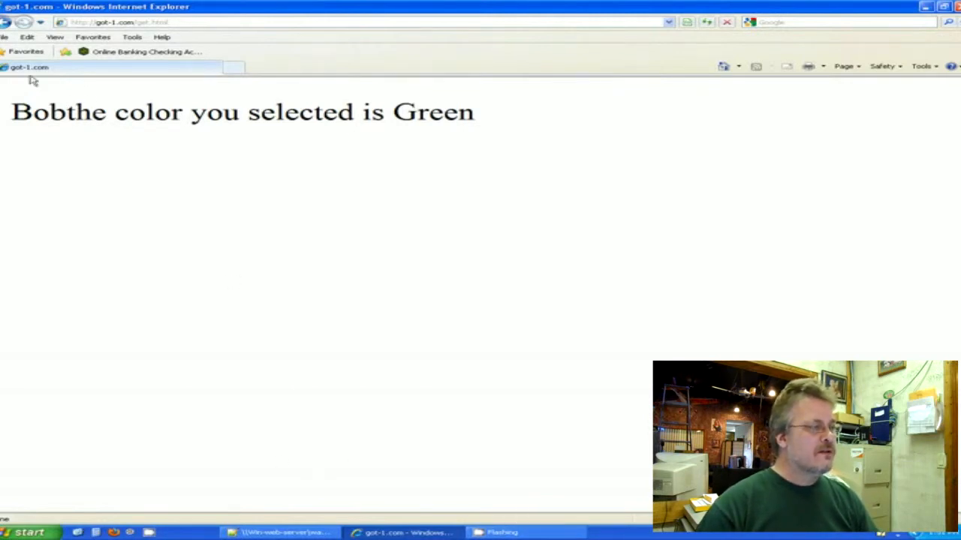
Prefix ' the color you selected is' with a space in get.php and reload, resending form data, to show 'Bob the color you selected is Green'.
click(277, 531)
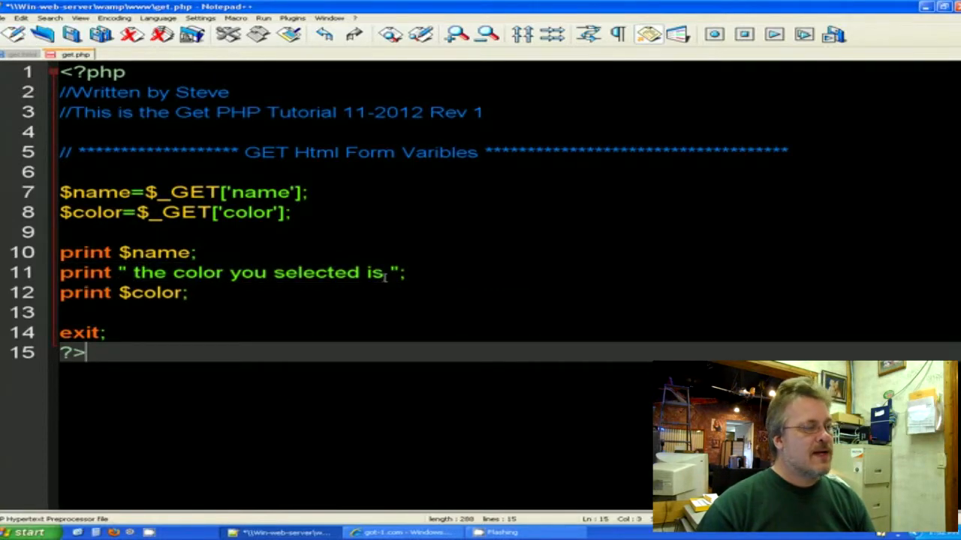
click(385, 273)
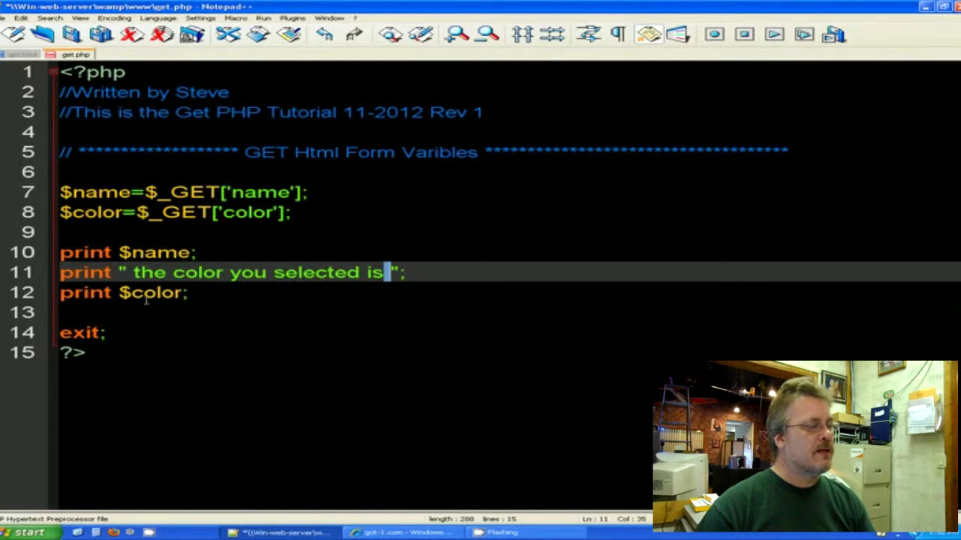
click(10, 18)
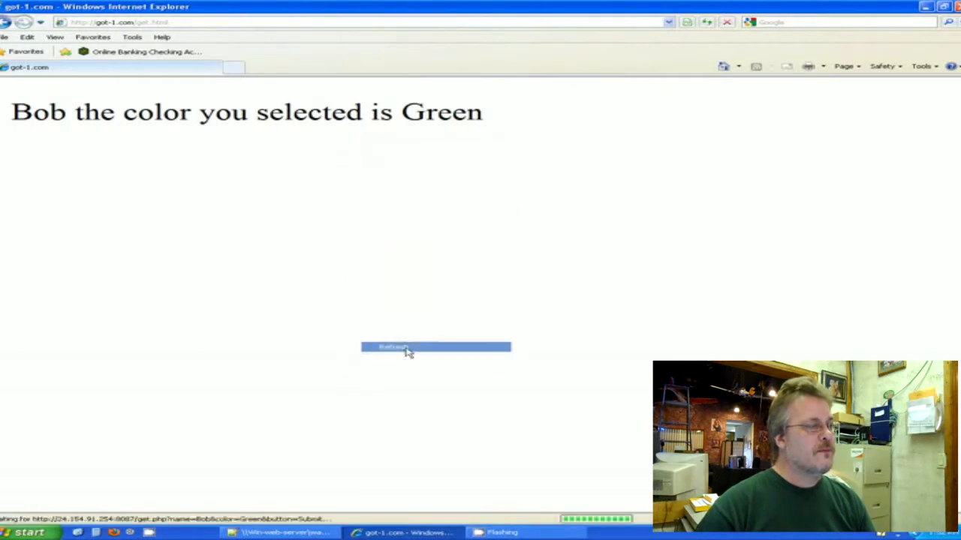
click(398, 349)
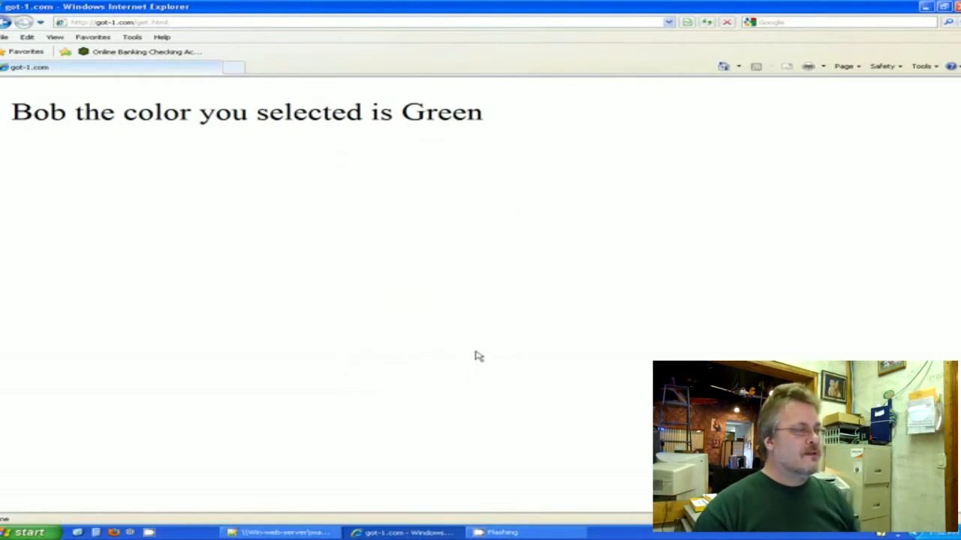
mouse_move(490, 334)
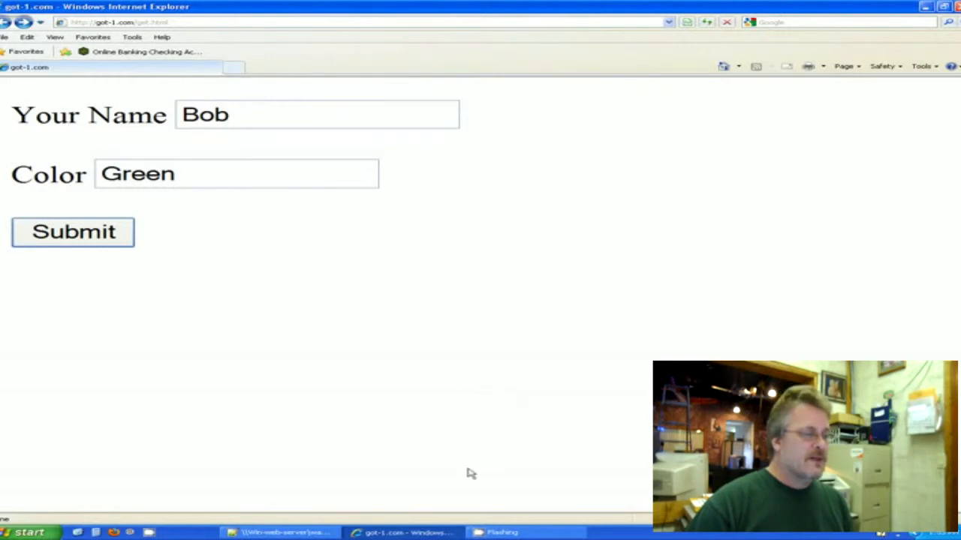
mouse_move(445, 416)
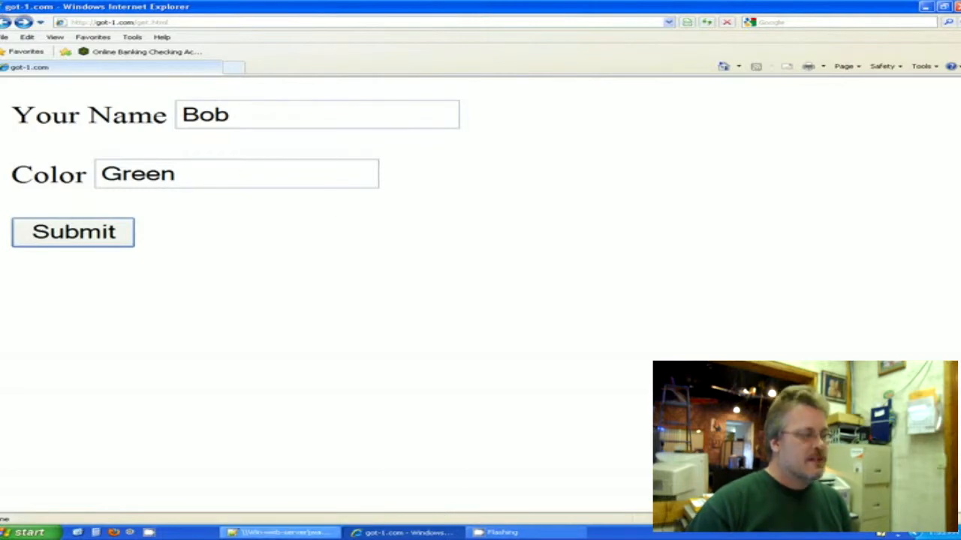
click(272, 532)
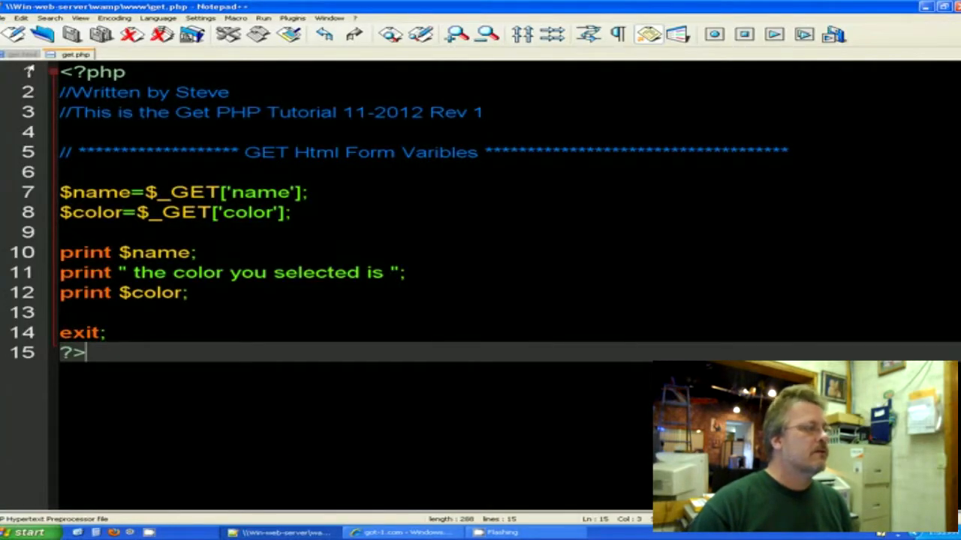
click(22, 55)
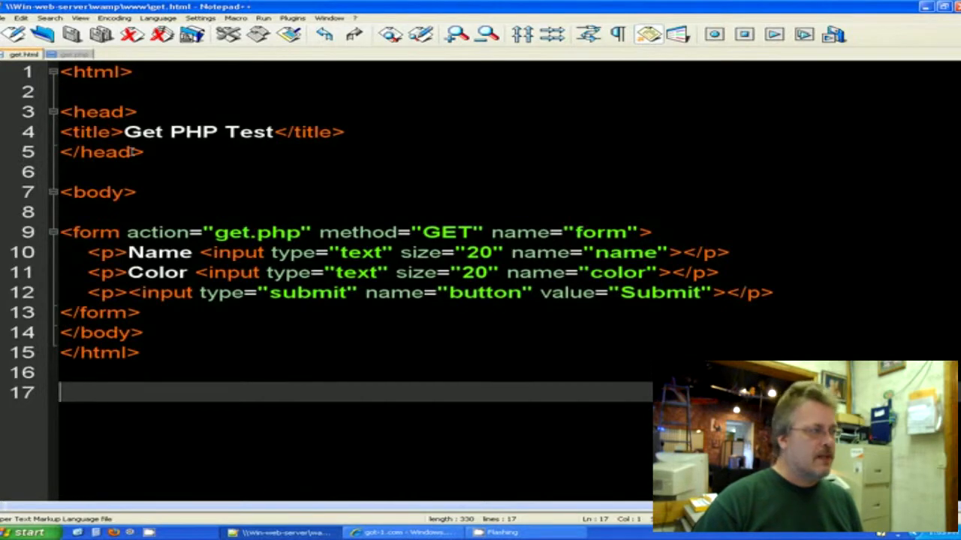
mouse_move(147, 192)
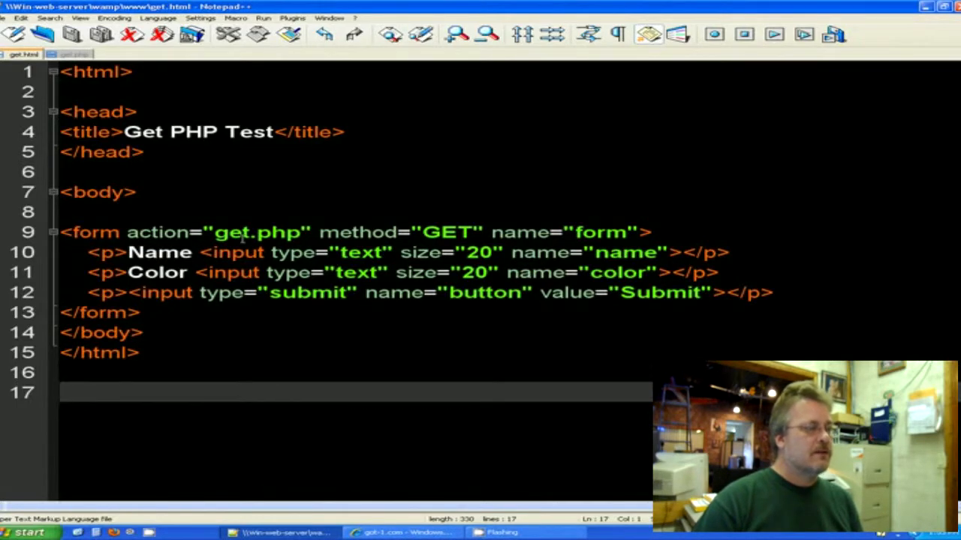
mouse_move(562, 231)
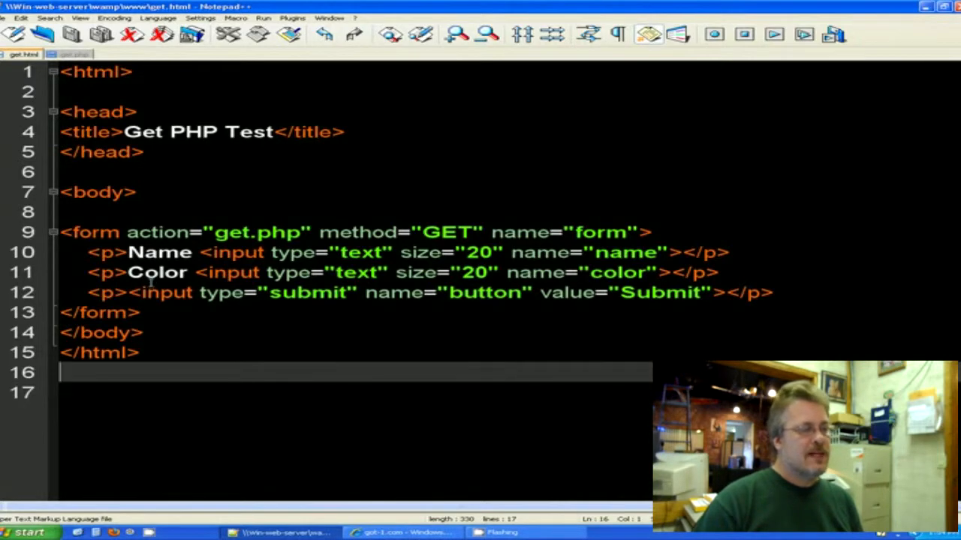
double_click(629, 252)
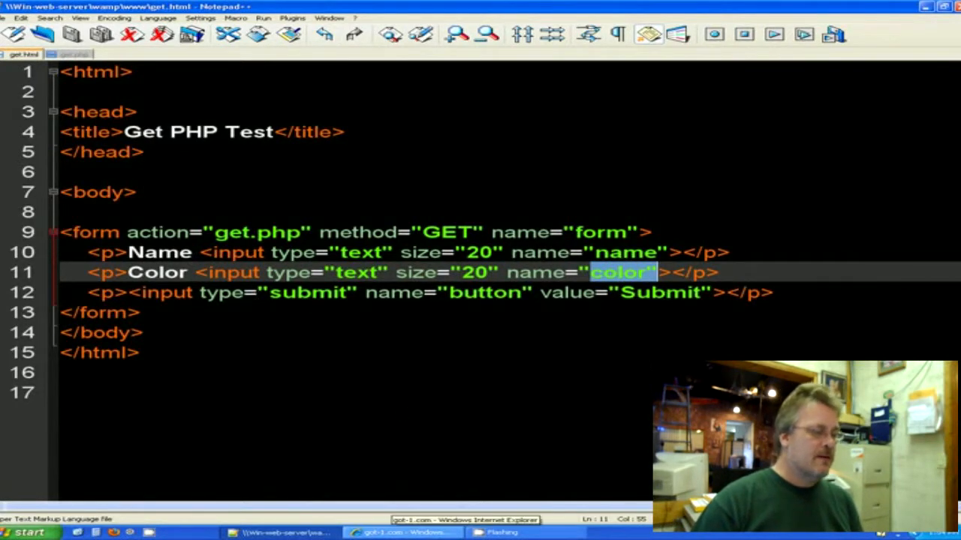
click(403, 532)
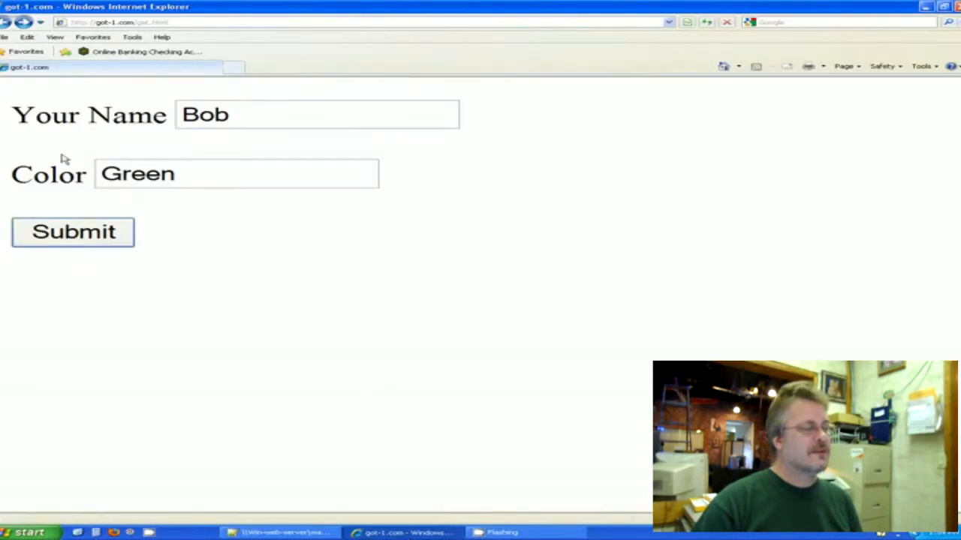
mouse_move(171, 242)
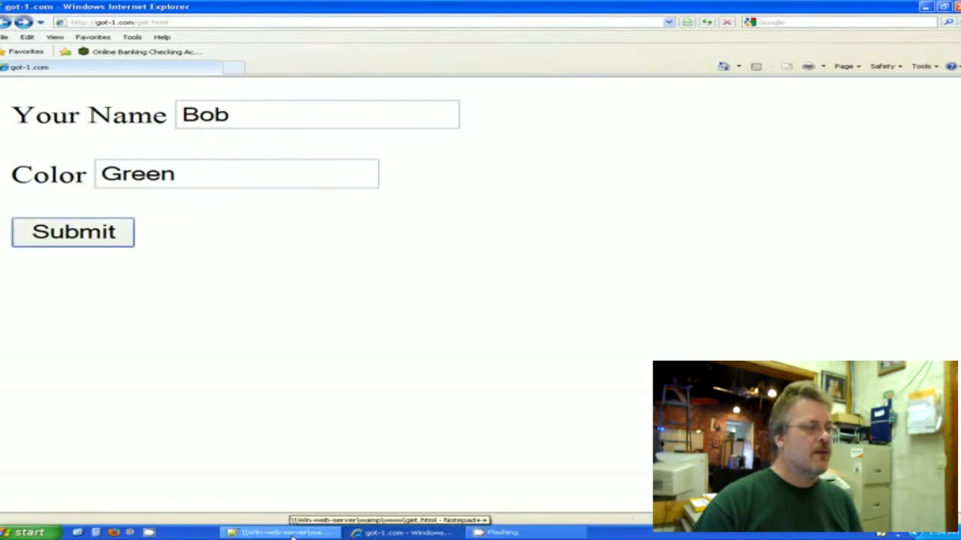
Replace the submit button value 'Submit' with 'Press Here' in get.html, save, and check the reloaded form.
click(273, 532)
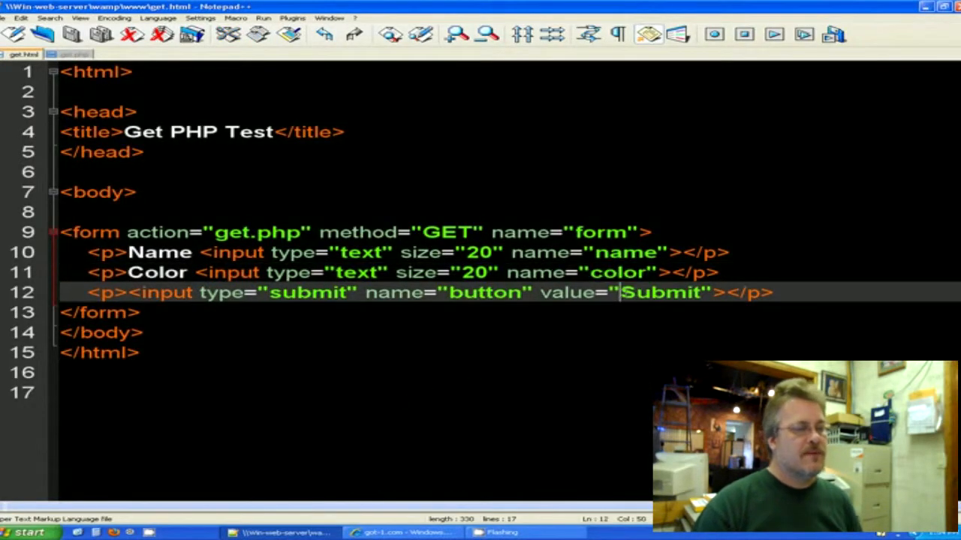
double_click(660, 293)
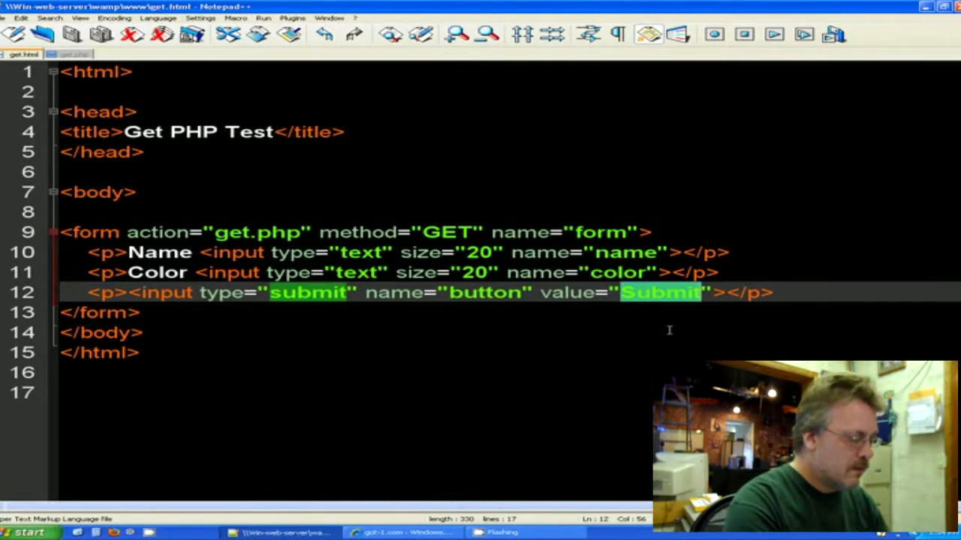
text(Pre)
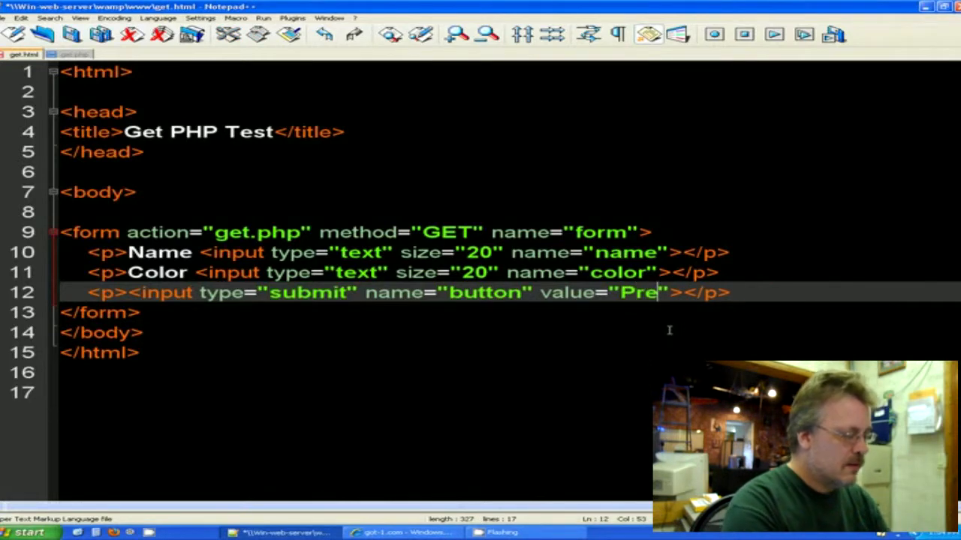
text(ss Here)
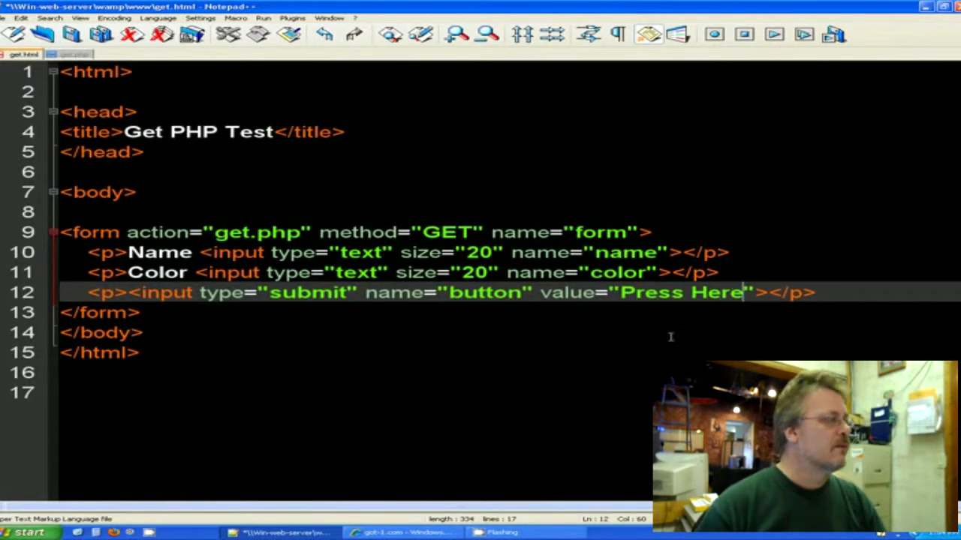
click(9, 18)
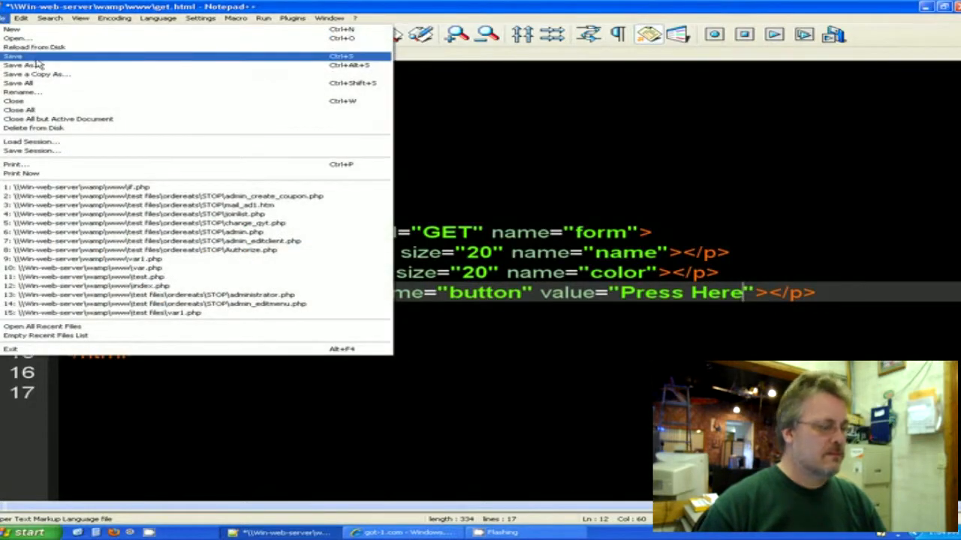
click(398, 531)
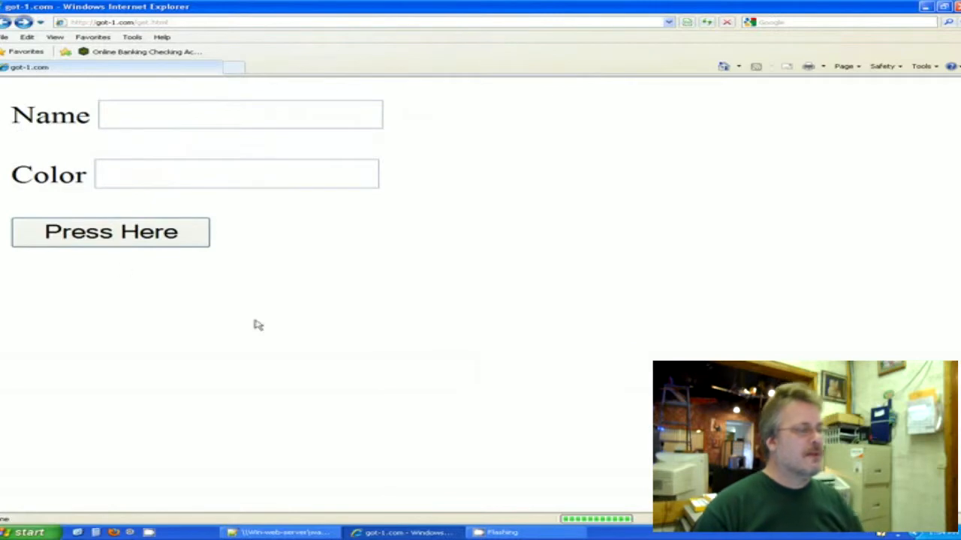
mouse_move(387, 514)
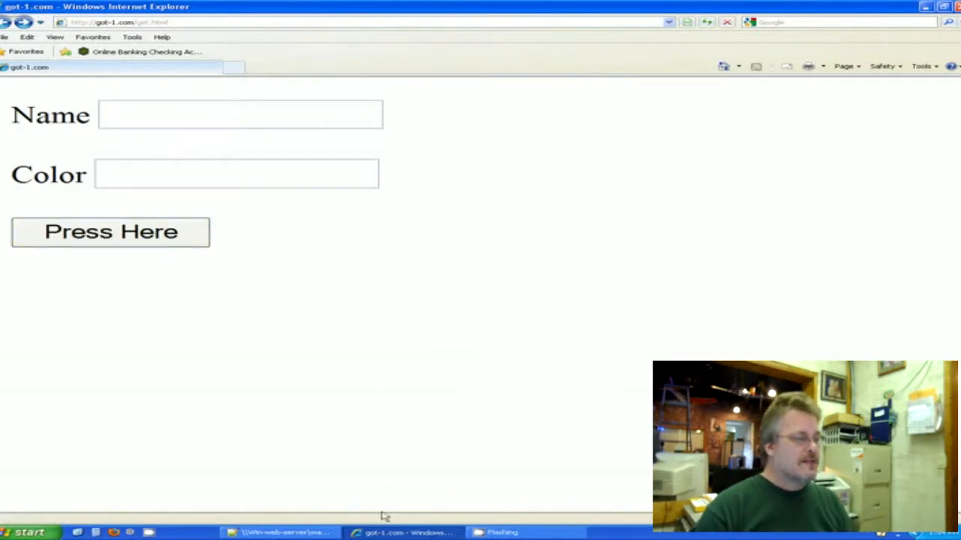
click(279, 531)
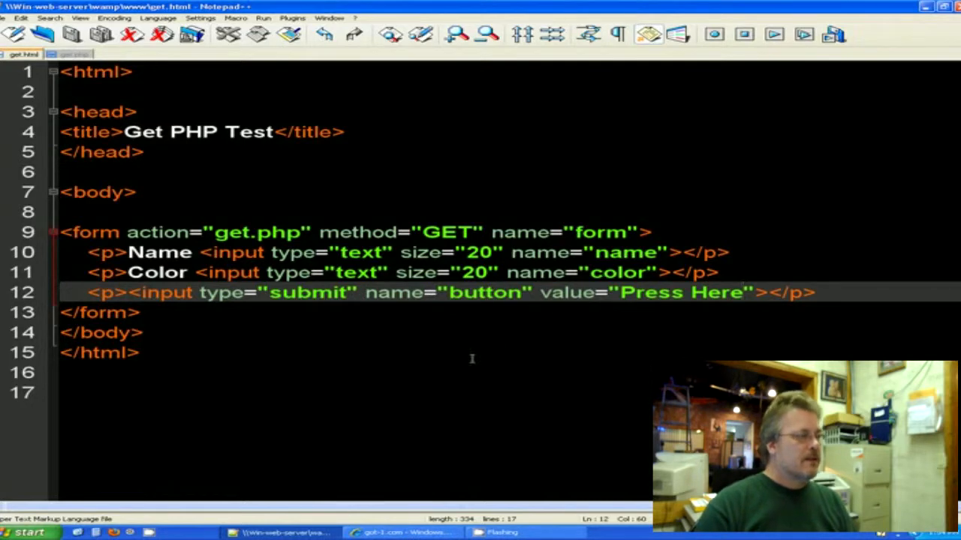
Show get.php again and highlight 'color' in its $_GET line to compare with the form's field names.
click(73, 54)
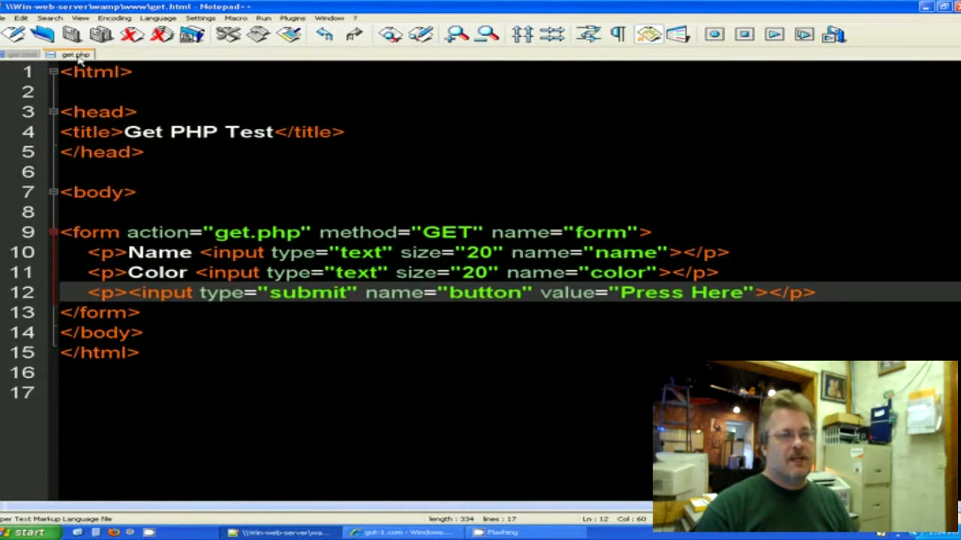
click(72, 54)
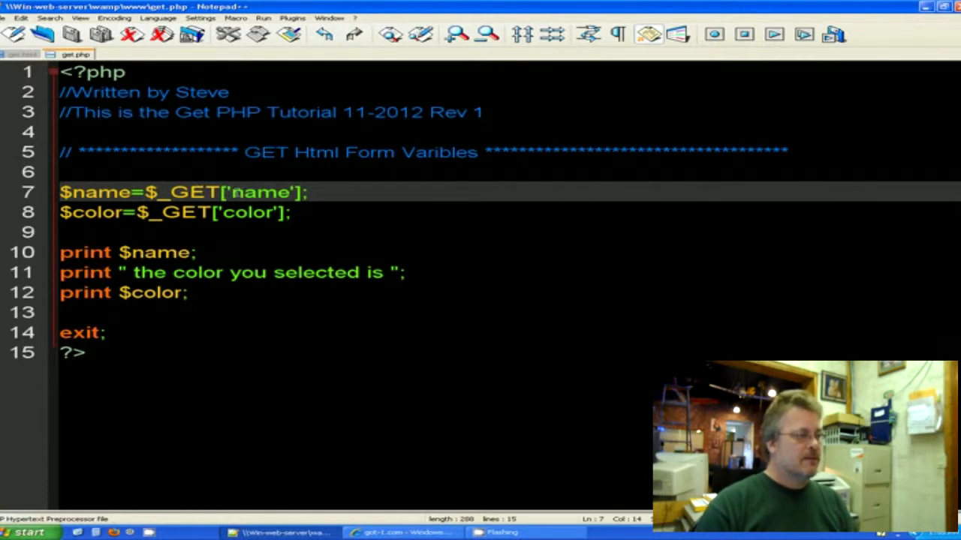
double_click(255, 213)
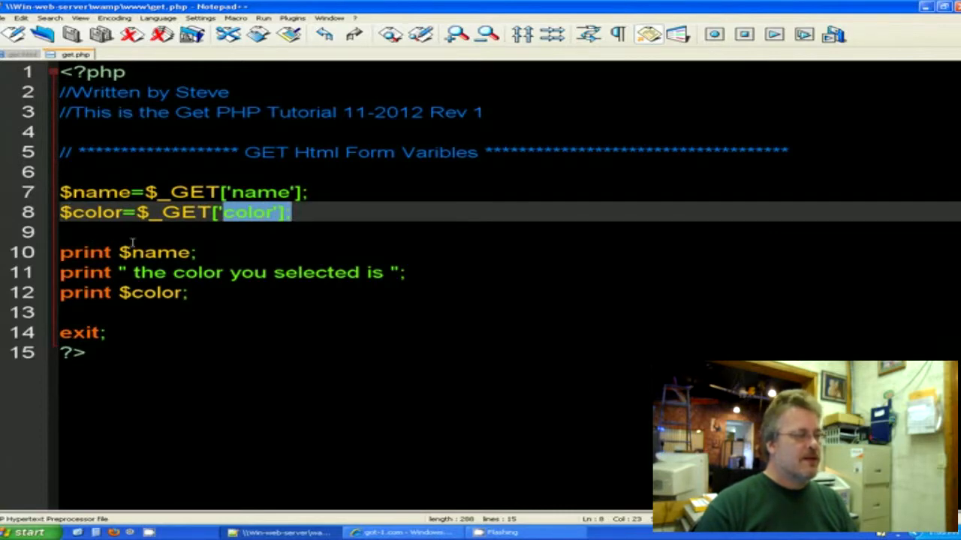
mouse_move(237, 342)
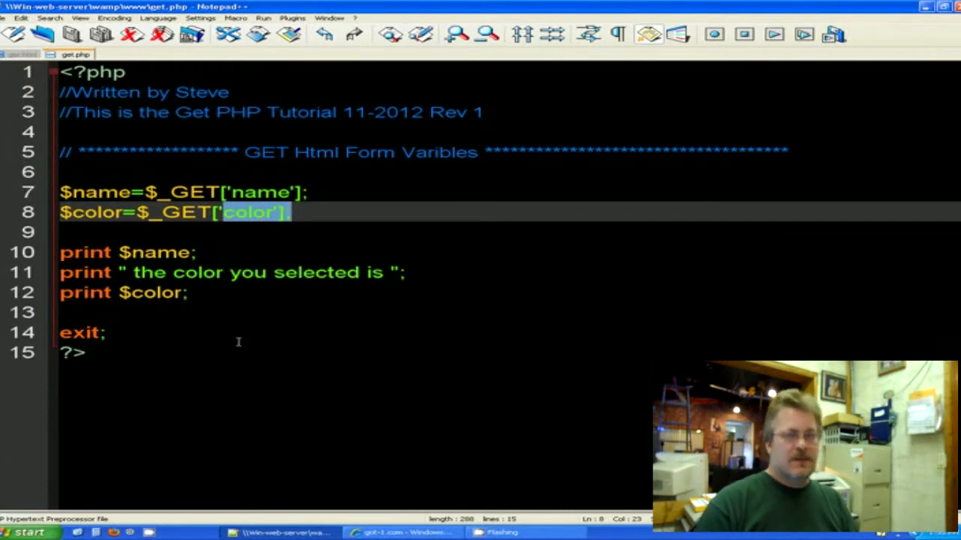
mouse_move(238, 336)
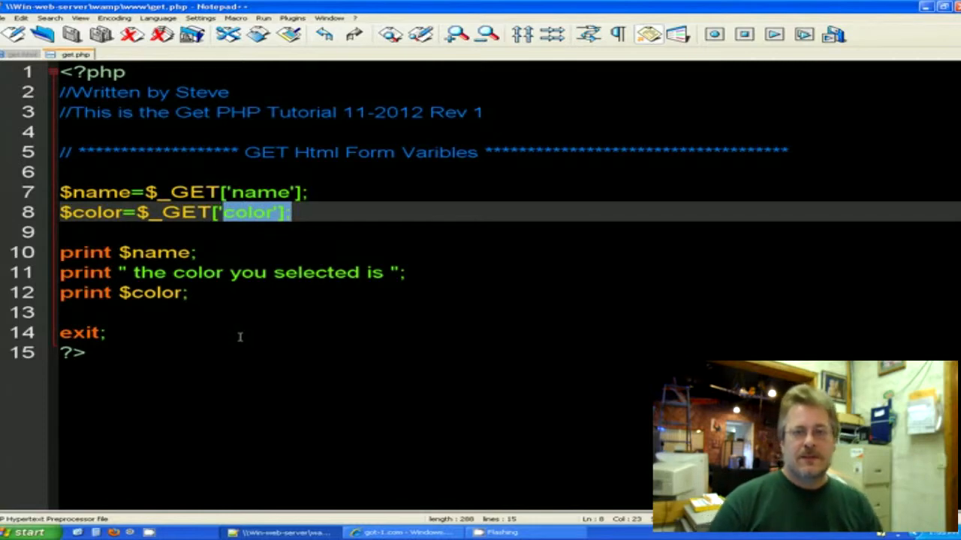